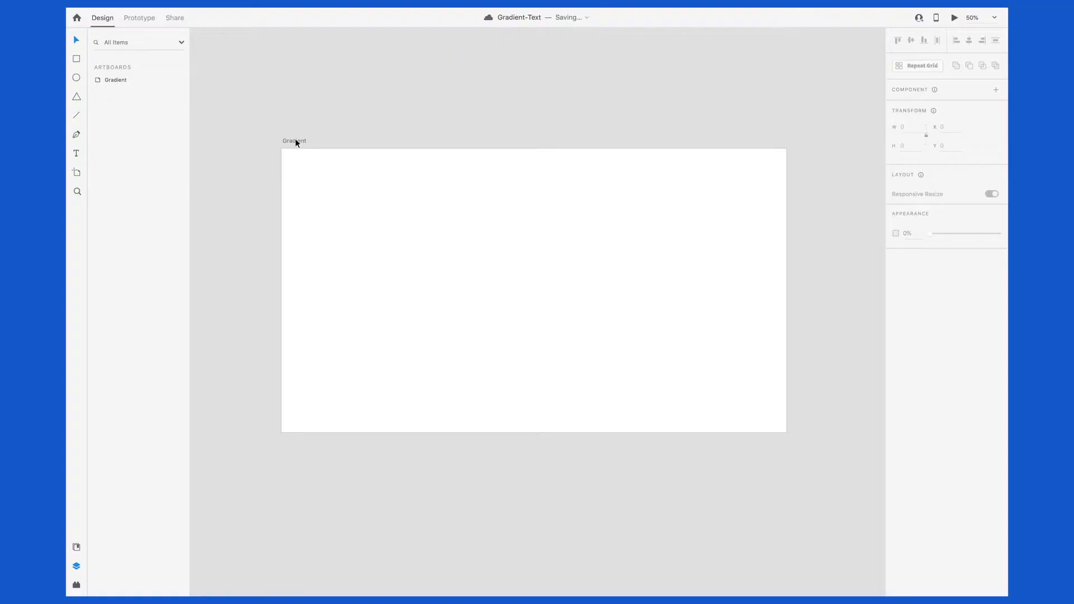
# Place a bold 'Text effect' heading in the middle of the Gradient artboard.
pyautogui.click(294, 141)
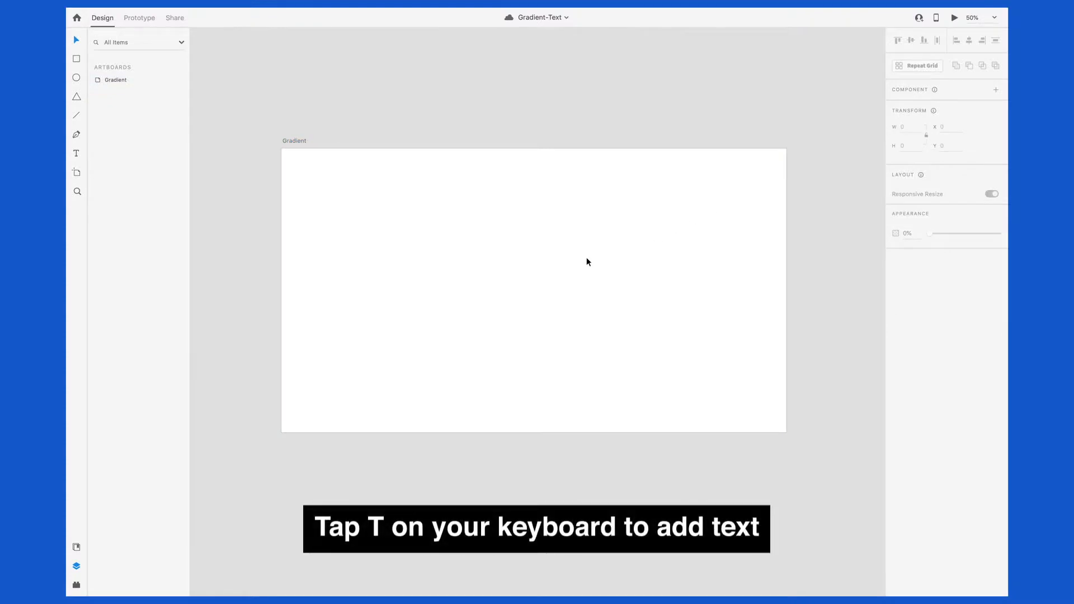
pyautogui.write('Text effect')
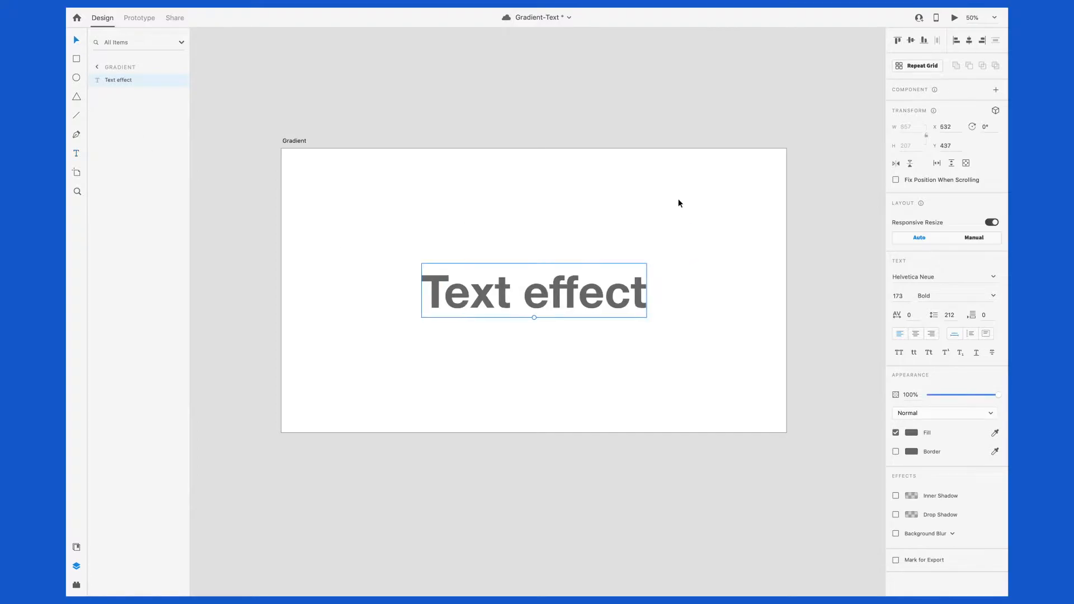
# Switch the heading to Futura Bold in all capitals at size 235.
pyautogui.click(942, 276)
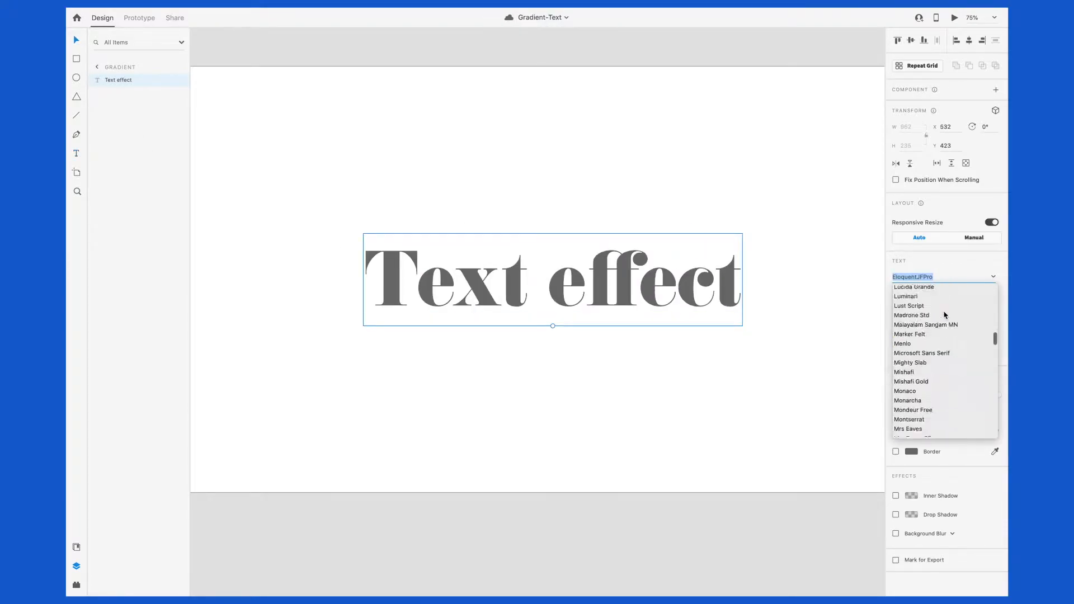
pyautogui.click(902, 276)
pyautogui.write('DIN Condensed')
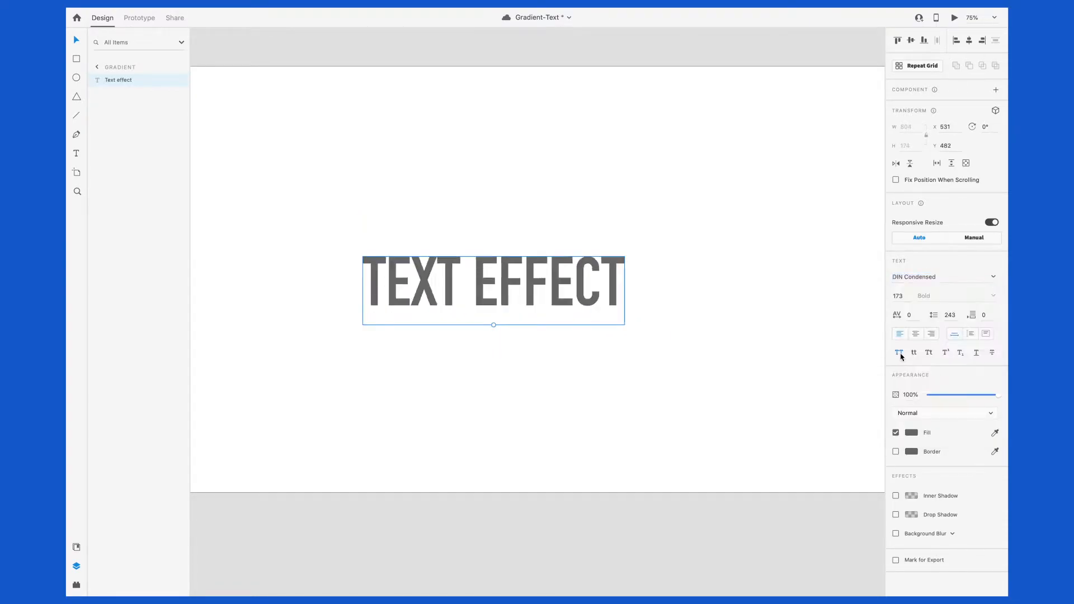
pyautogui.click(944, 276)
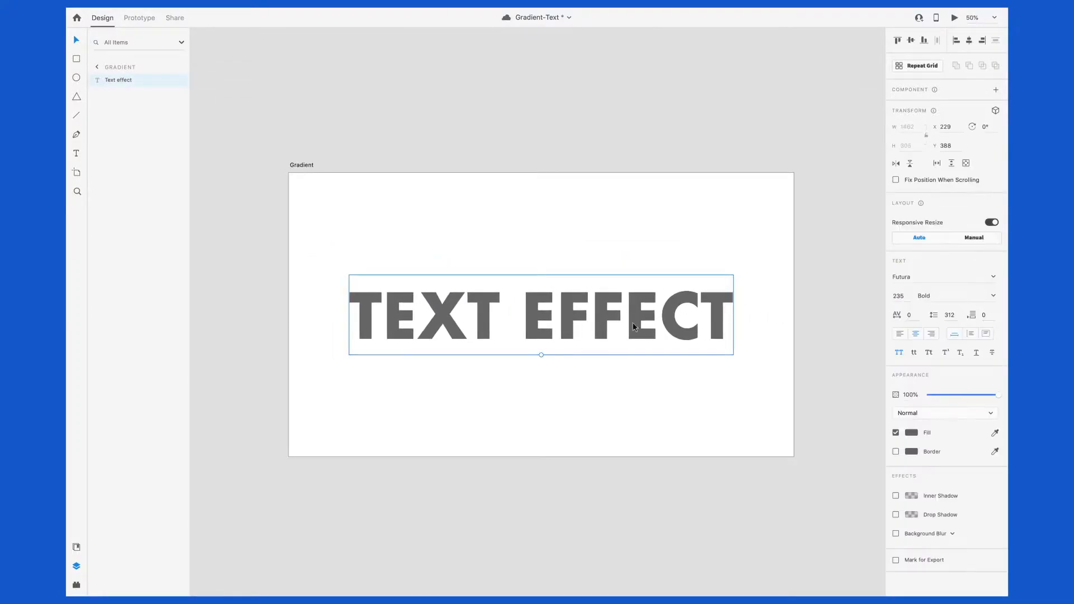
pyautogui.click(912, 432)
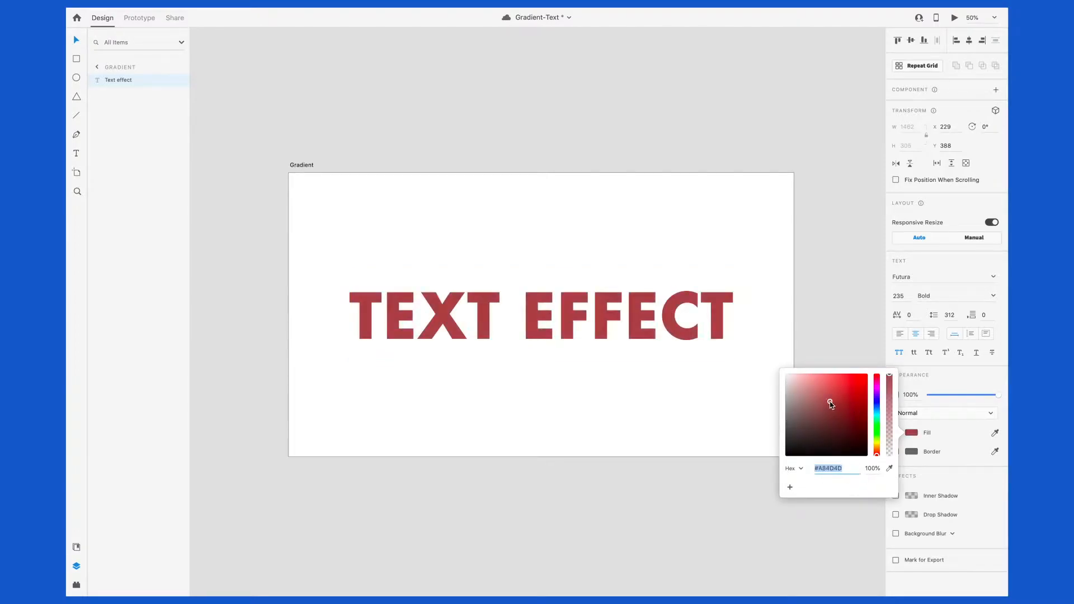
# Change the TEXT EFFECT fill colour to solid black.
pyautogui.click(806, 400)
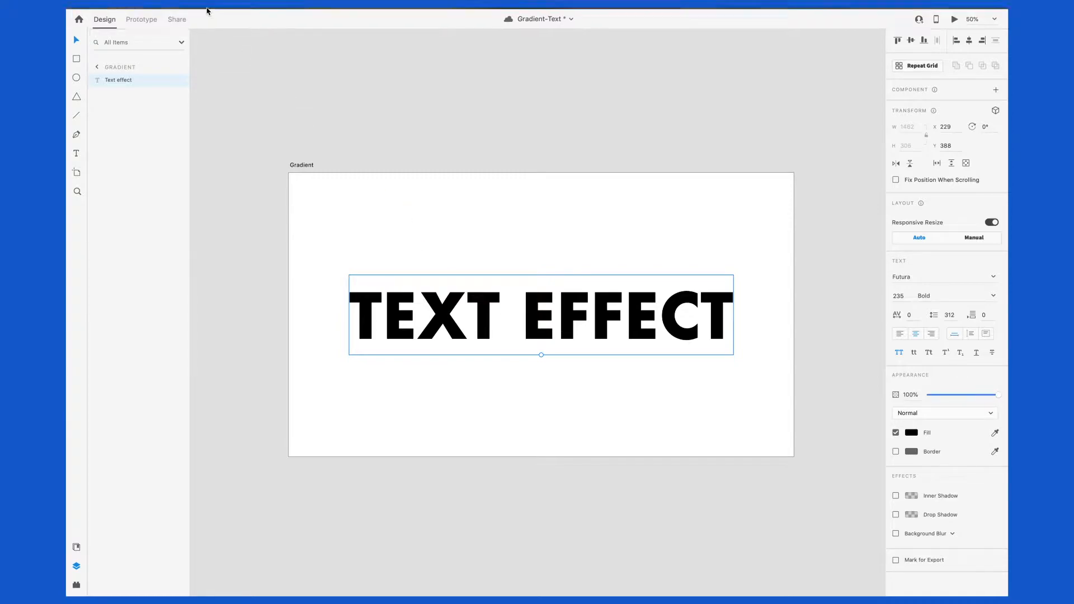
# Convert the lettering to a vector path (Cmd+8) and inspect its anchor points.
pyautogui.click(170, 14)
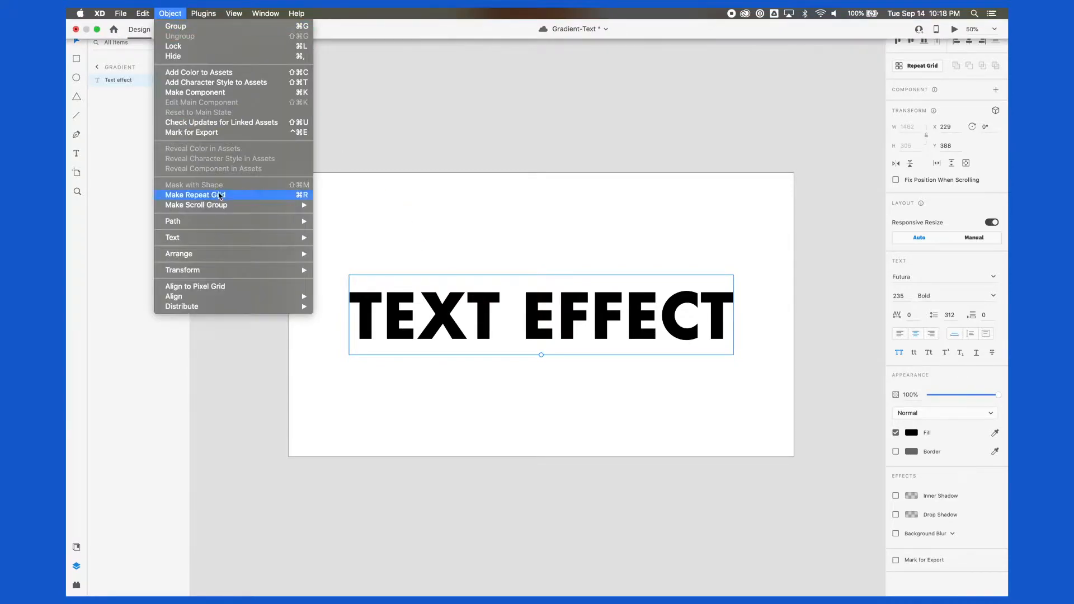
pyautogui.moveTo(172, 220)
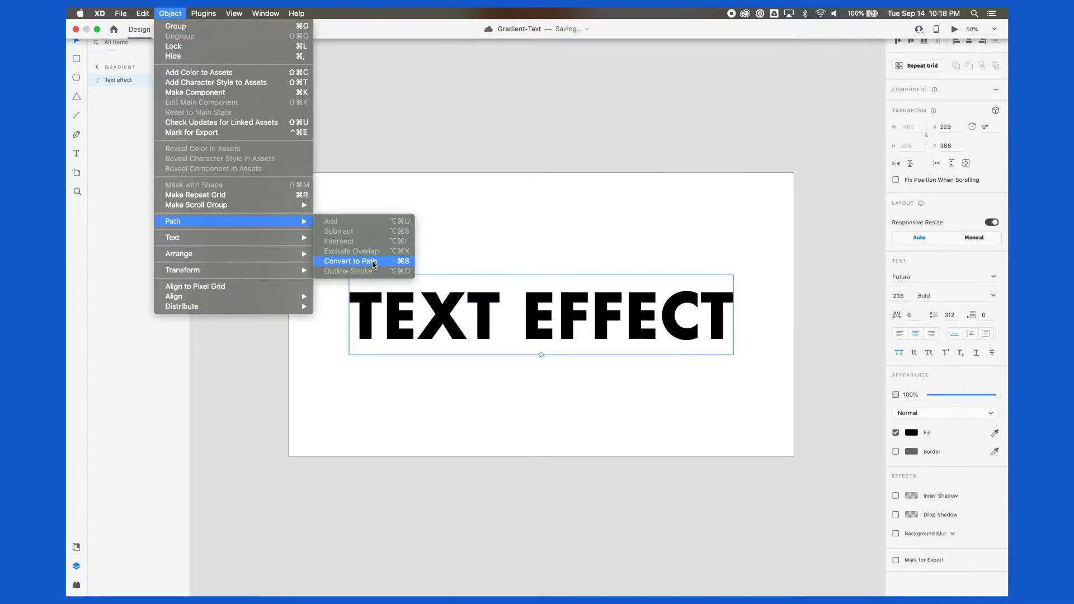
pyautogui.click(349, 262)
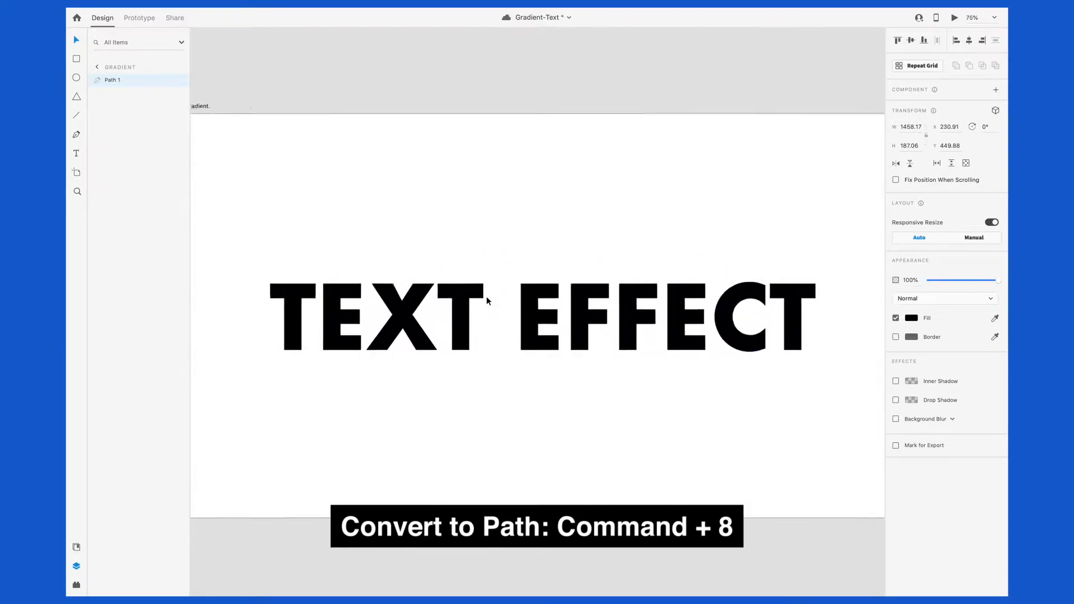
pyautogui.press('cmd+8')
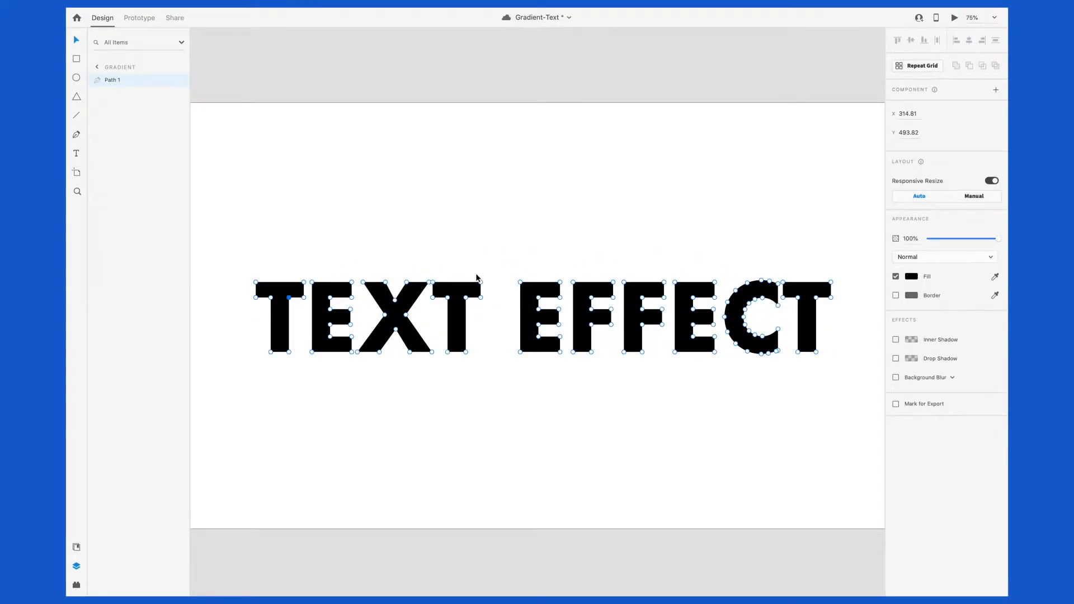
pyautogui.click(480, 285)
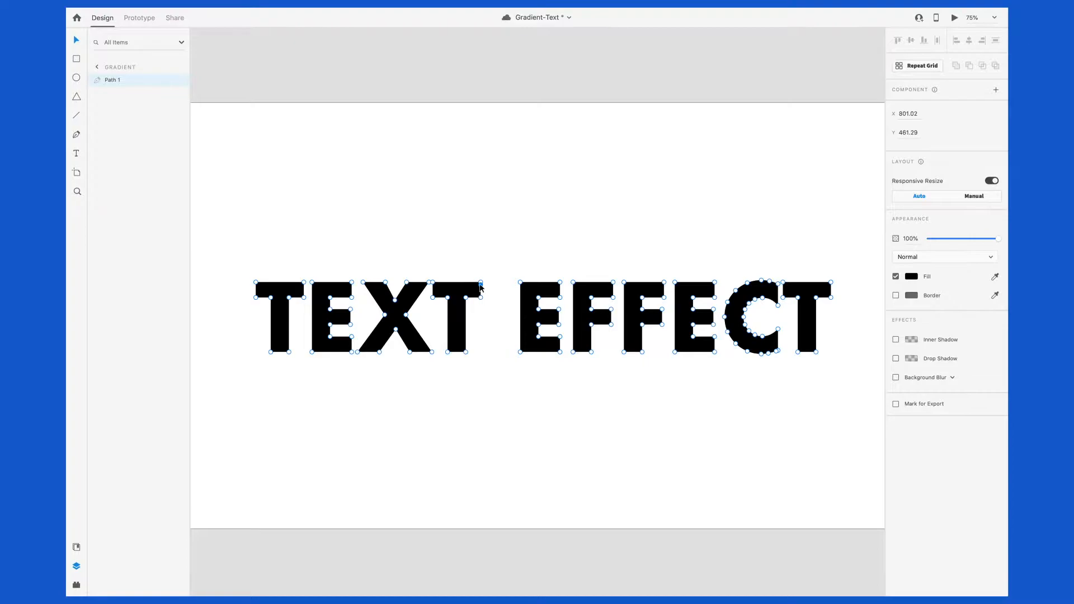
pyautogui.moveTo(480, 289); pyautogui.dragTo(523, 257)
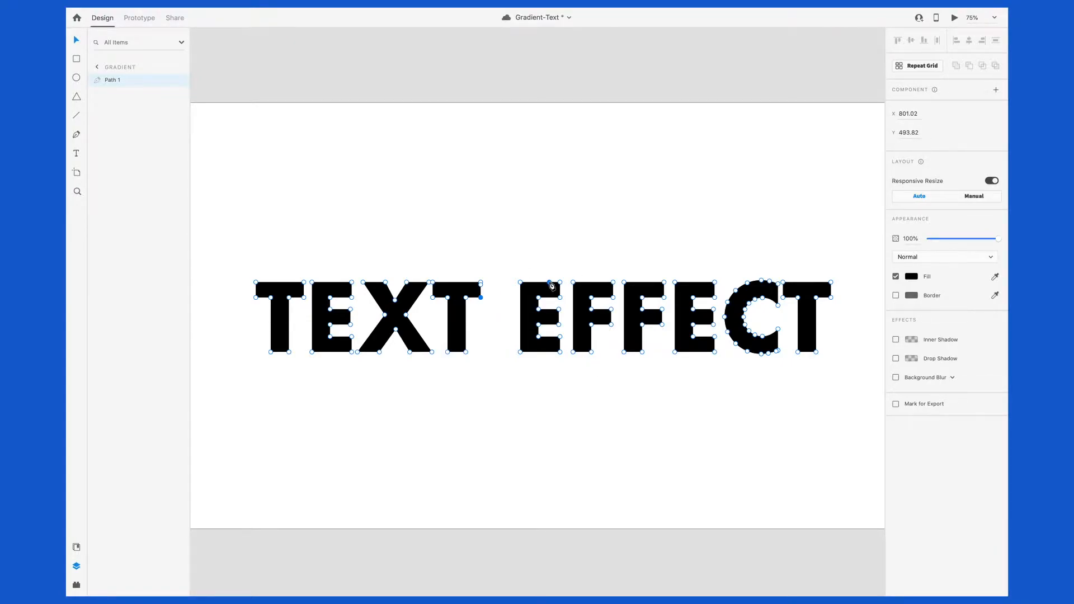
pyautogui.moveTo(490, 241)
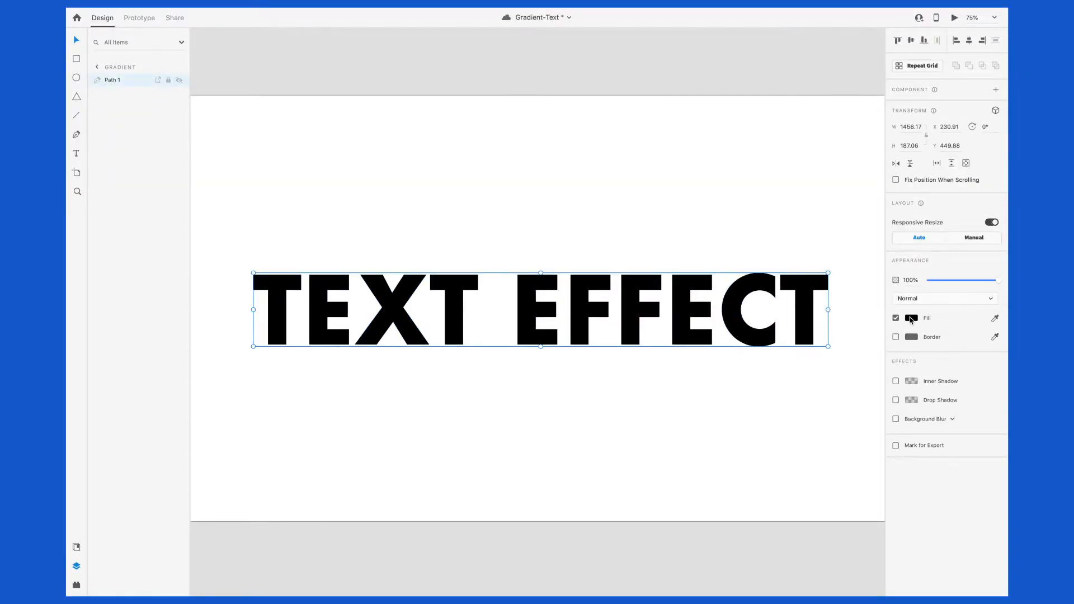
# Switch the path's fill type from Solid Color to Linear Gradient.
pyautogui.click(912, 317)
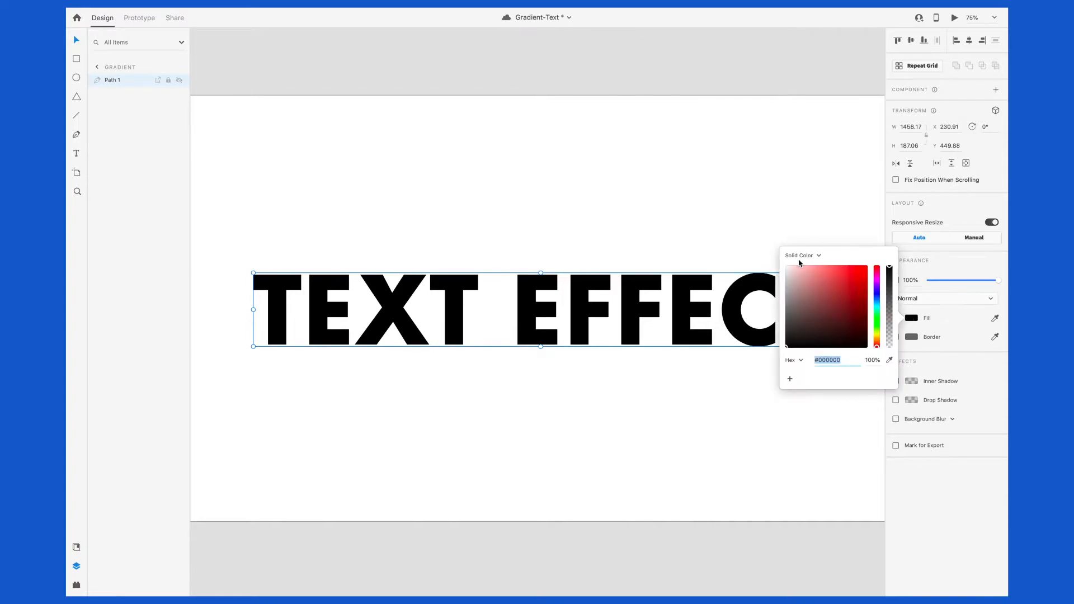
pyautogui.moveTo(819, 258)
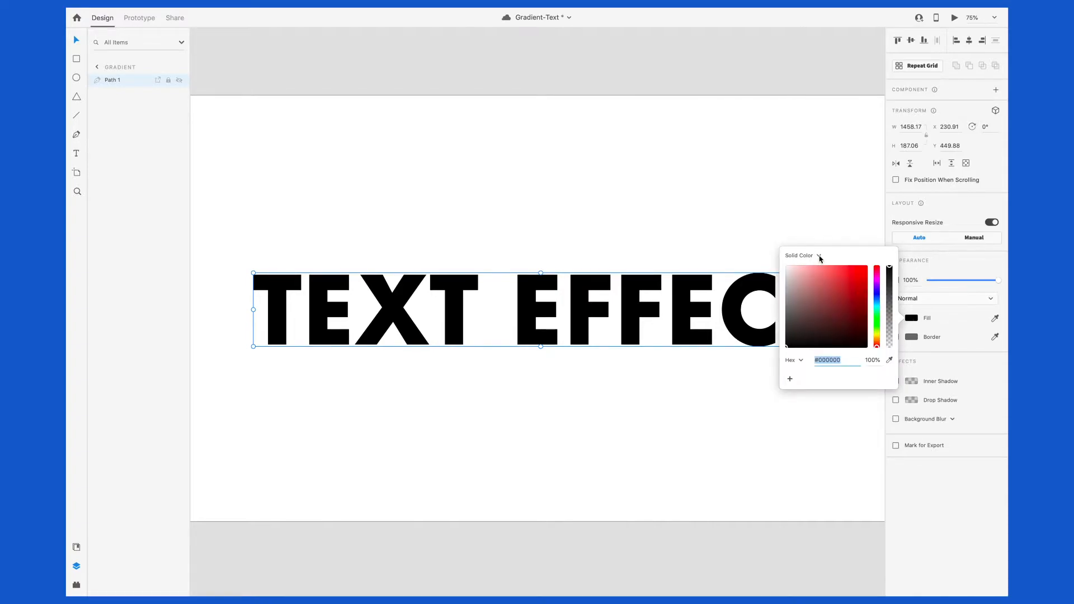
pyautogui.click(800, 255)
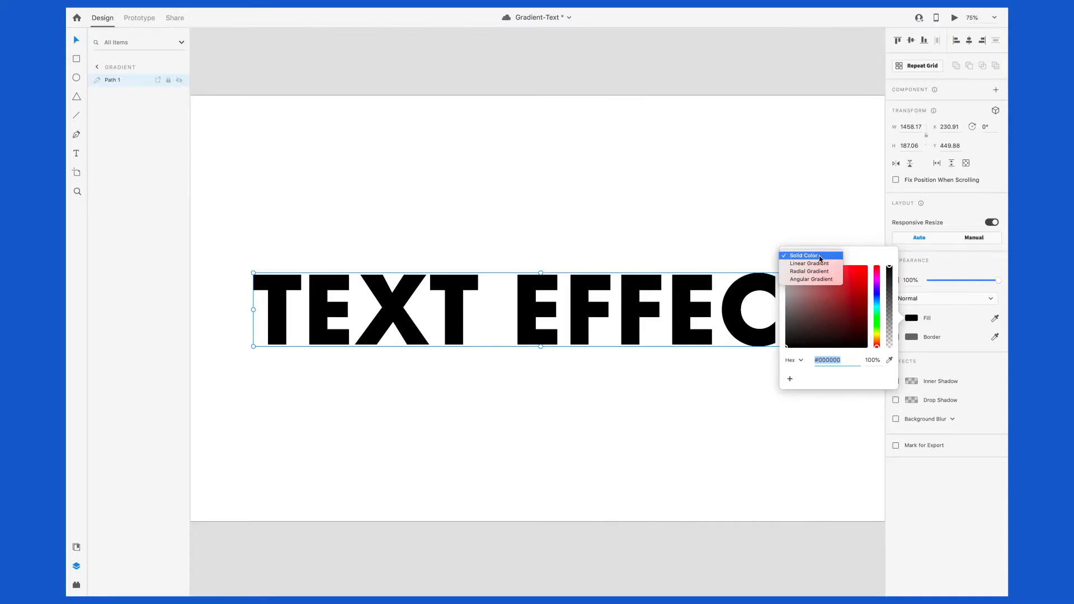
pyautogui.click(809, 264)
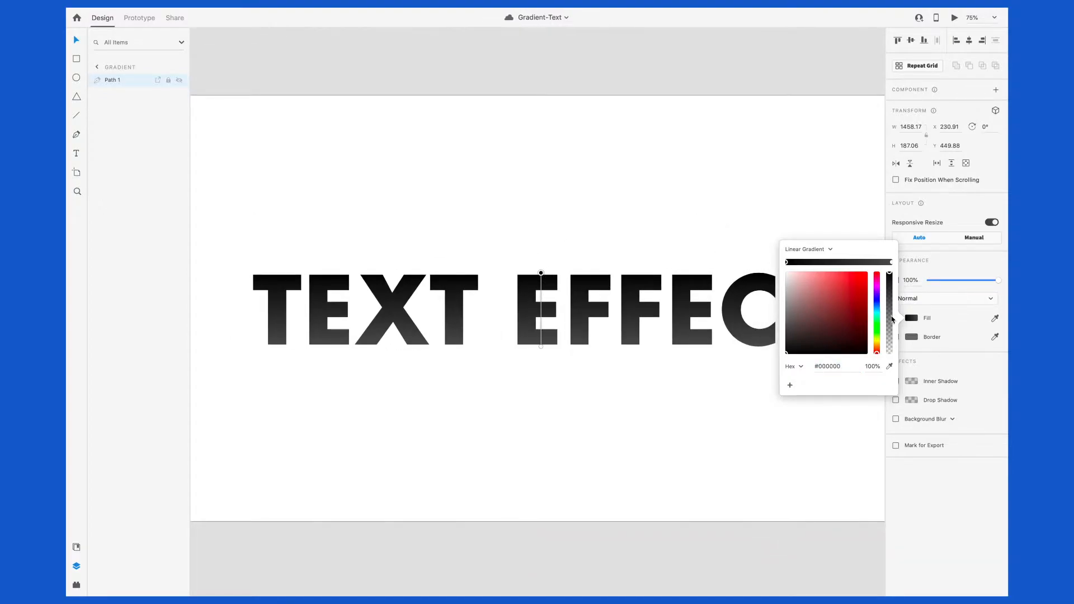
# Set the gradient's top stop to purple and its bottom stop to blue.
pyautogui.click(858, 303)
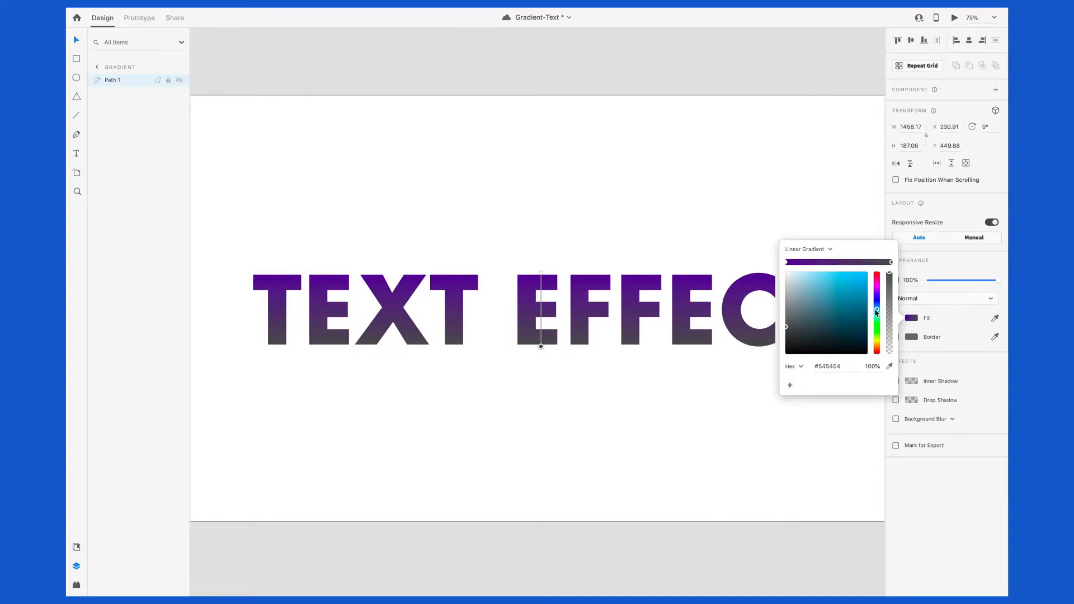
pyautogui.click(853, 289)
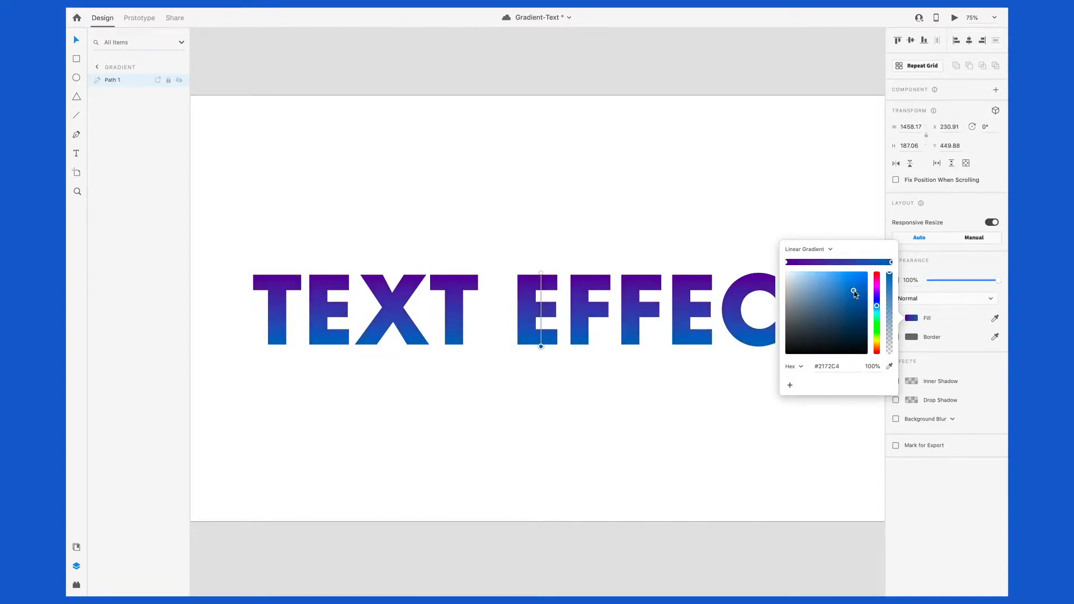
pyautogui.moveTo(854, 288); pyautogui.dragTo(868, 284)
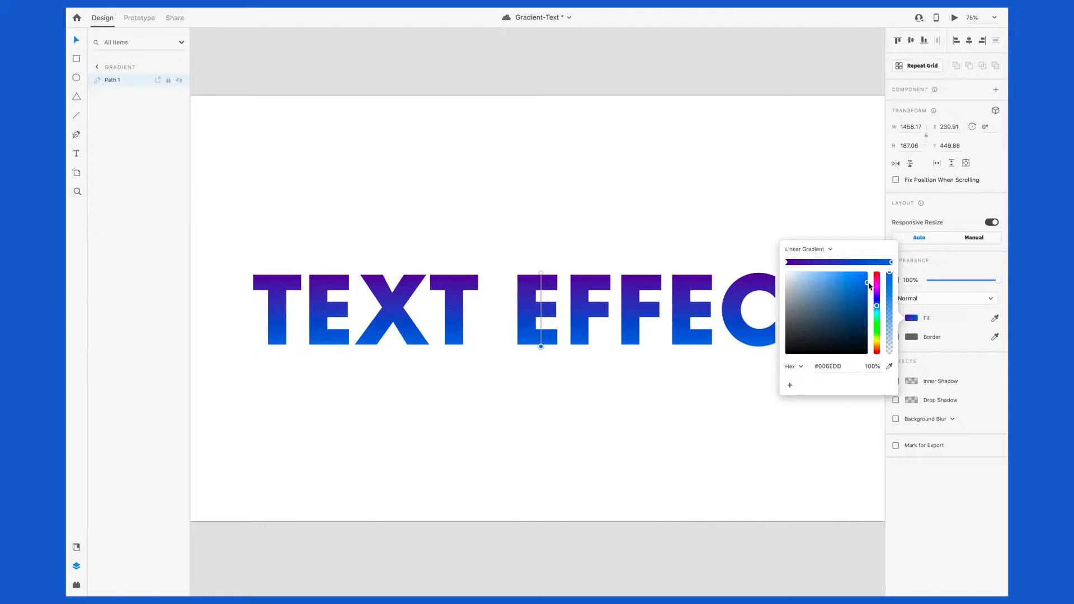
pyautogui.moveTo(672, 268)
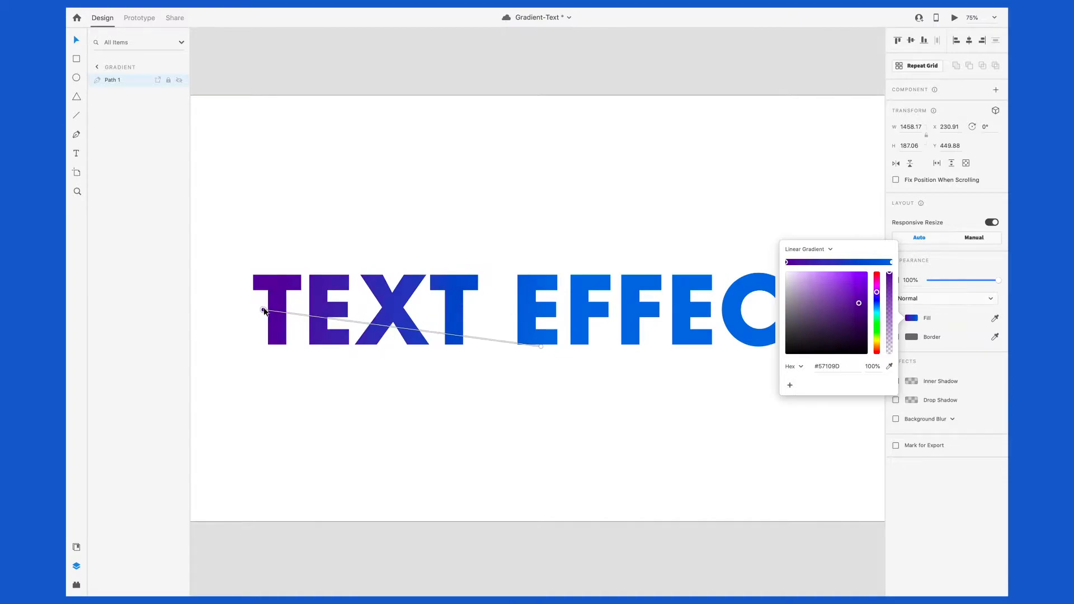
# Drag the gradient handles so the purple-to-blue line runs from the left T to the right T.
pyautogui.moveTo(539, 345); pyautogui.dragTo(567, 310)
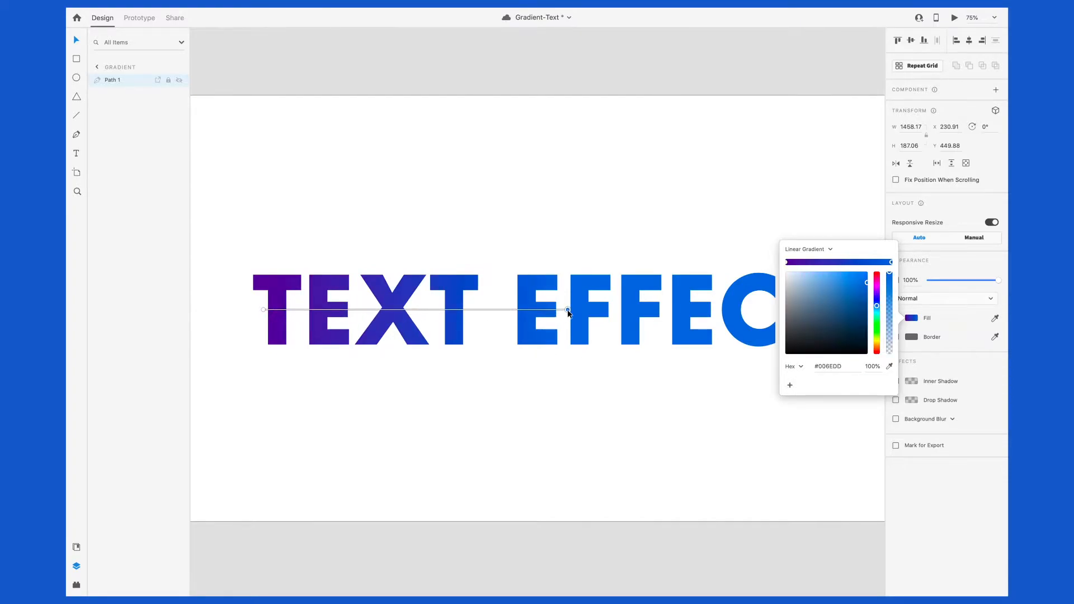
pyautogui.moveTo(567, 310); pyautogui.dragTo(627, 282)
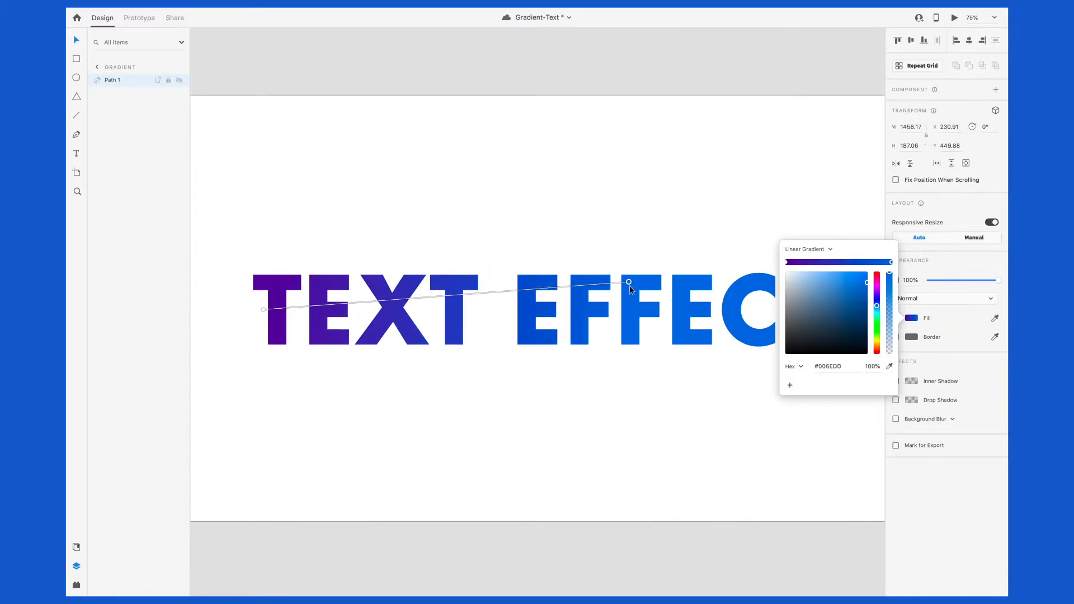
pyautogui.moveTo(628, 282); pyautogui.dragTo(638, 309)
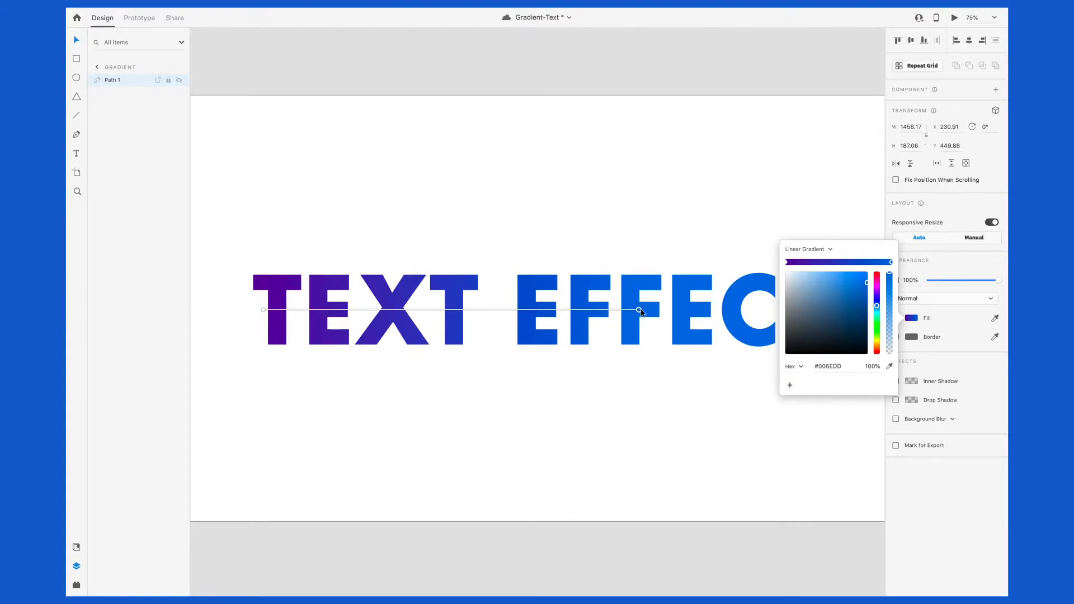
pyautogui.moveTo(638, 310); pyautogui.dragTo(749, 310)
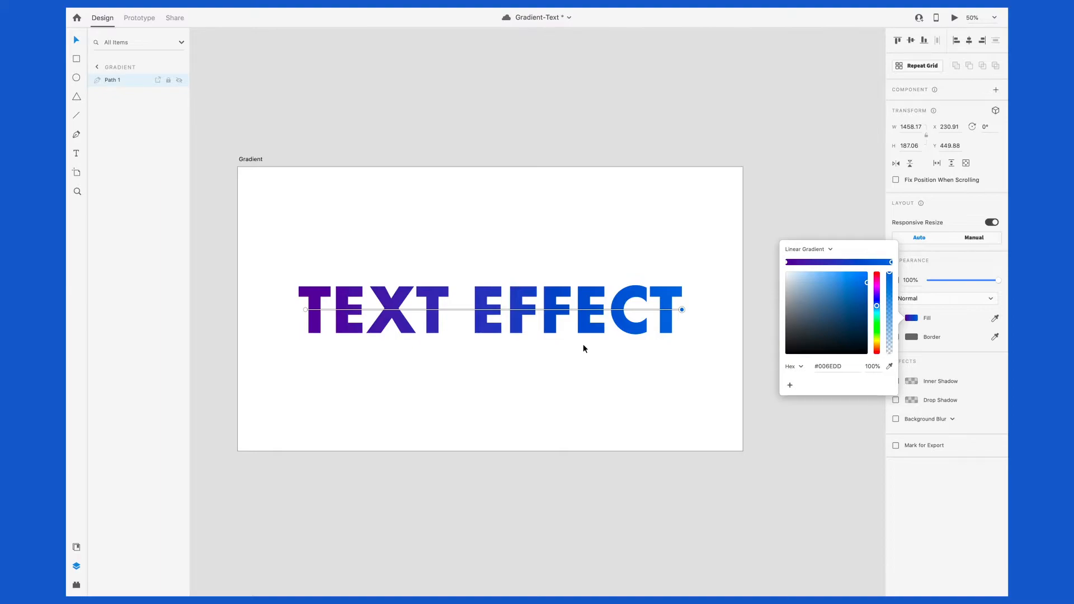
pyautogui.moveTo(306, 308); pyautogui.dragTo(304, 287)
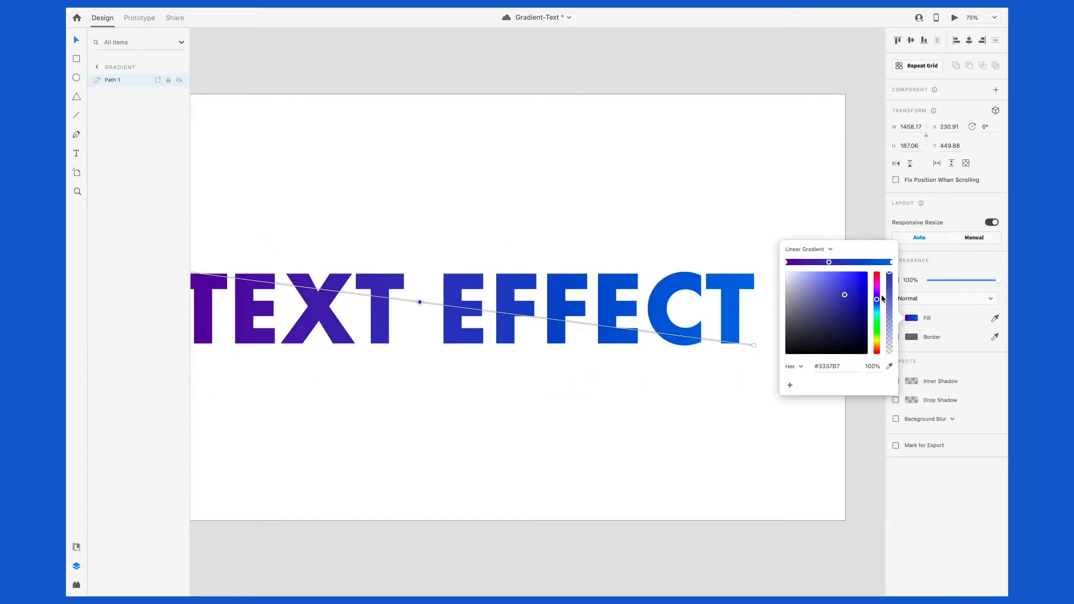
# Make the middle gradient stop magenta and slide it into place between purple and blue.
pyautogui.moveTo(877, 298); pyautogui.dragTo(876, 287)
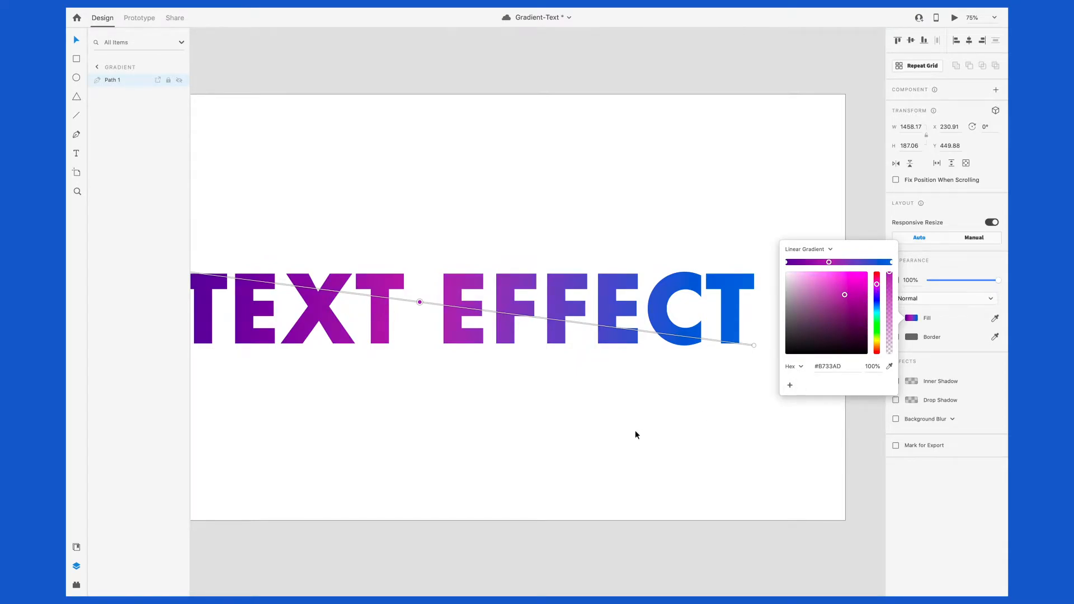
pyautogui.moveTo(419, 302); pyautogui.dragTo(481, 312)
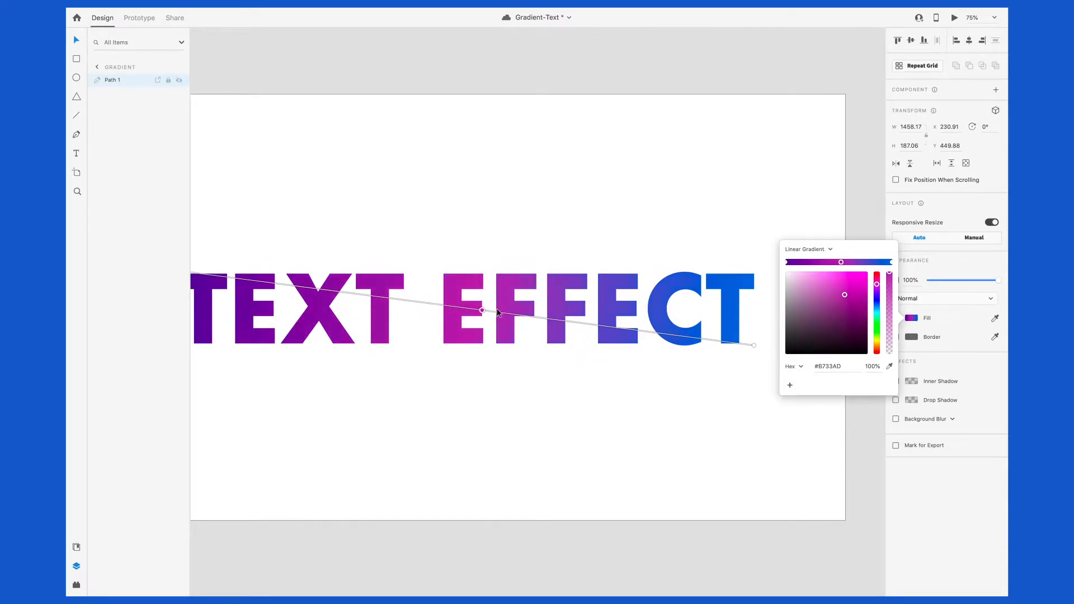
pyautogui.moveTo(481, 312); pyautogui.dragTo(449, 306)
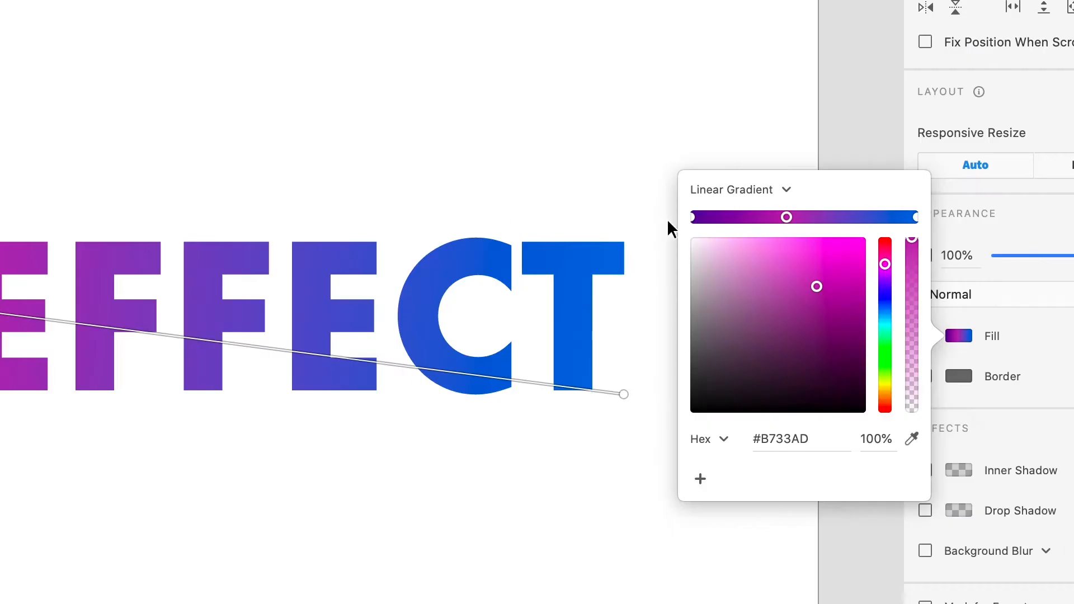
pyautogui.moveTo(849, 226)
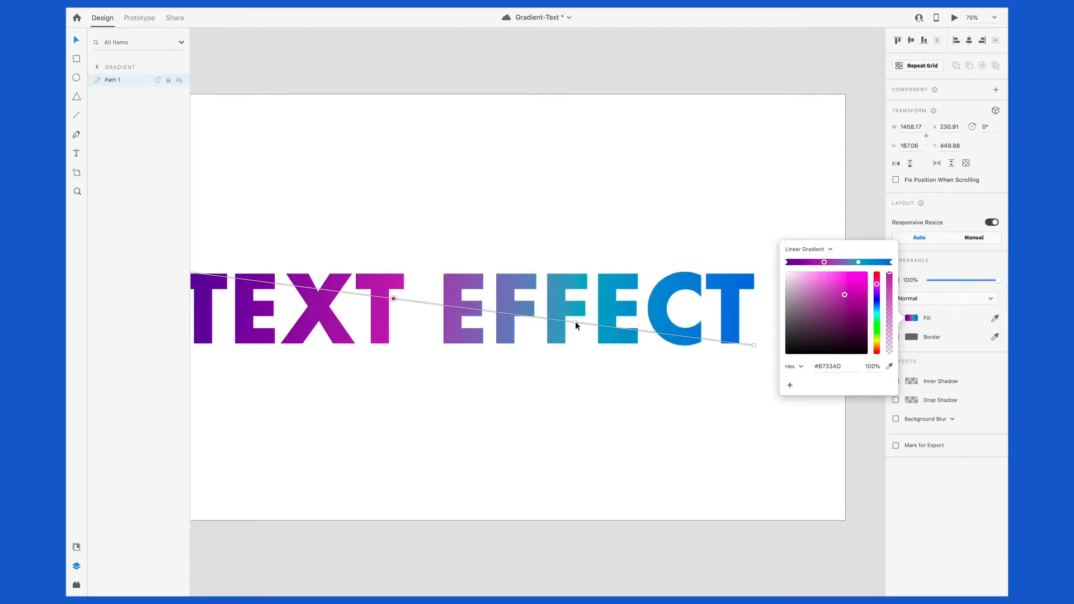
# Create an offset duplicate of the gradient lettering path (Path 2).
pyautogui.click(834, 291)
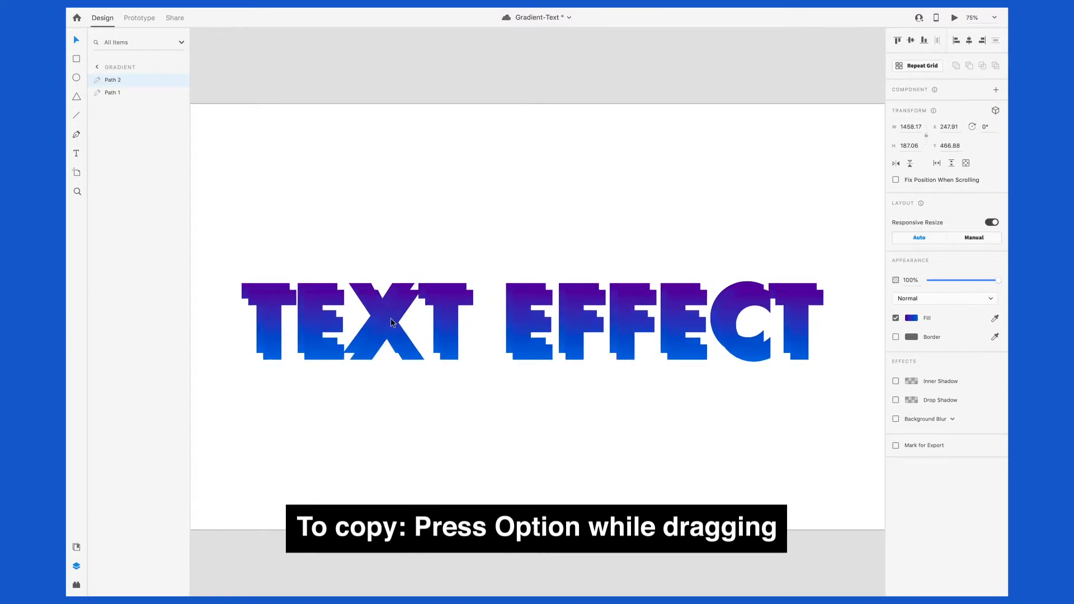
# Nudge the copy, remove its fill and give it a light-blue border of size 1.
pyautogui.moveTo(393, 322); pyautogui.dragTo(391, 316)
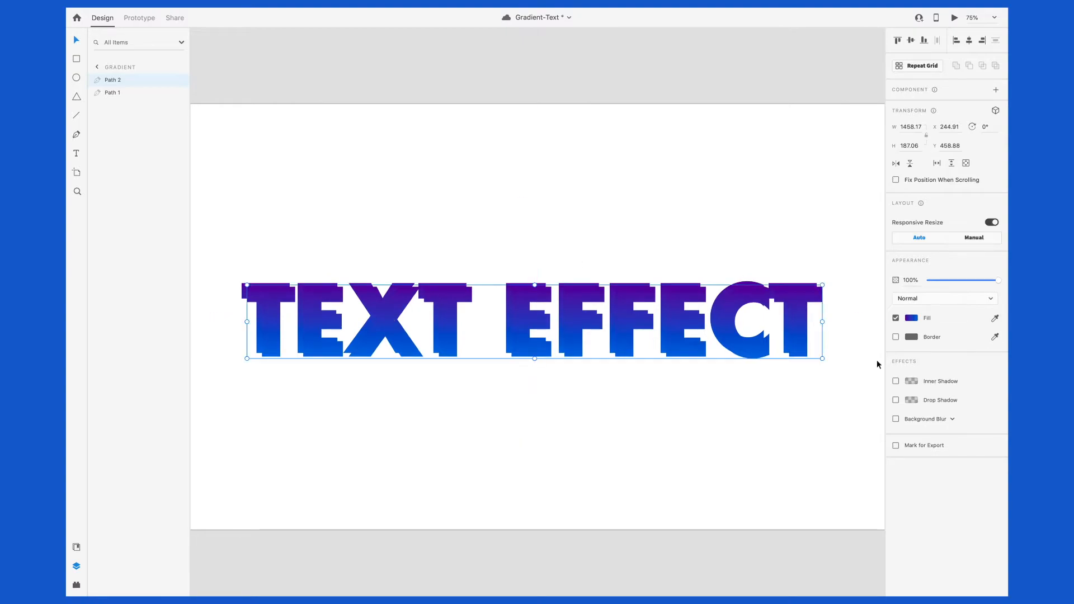
pyautogui.click(894, 337)
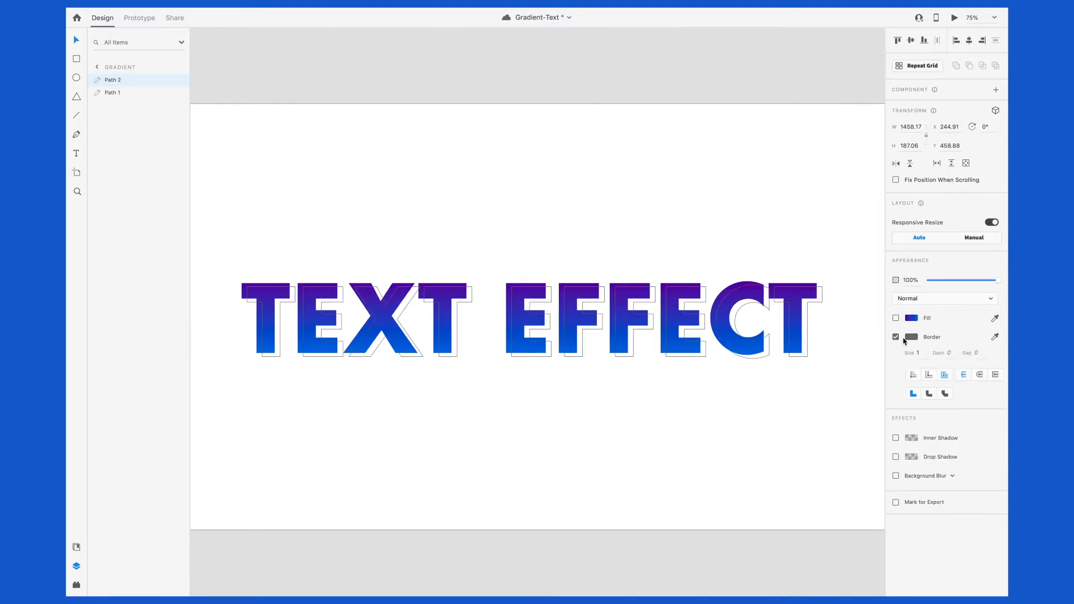
pyautogui.click(911, 337)
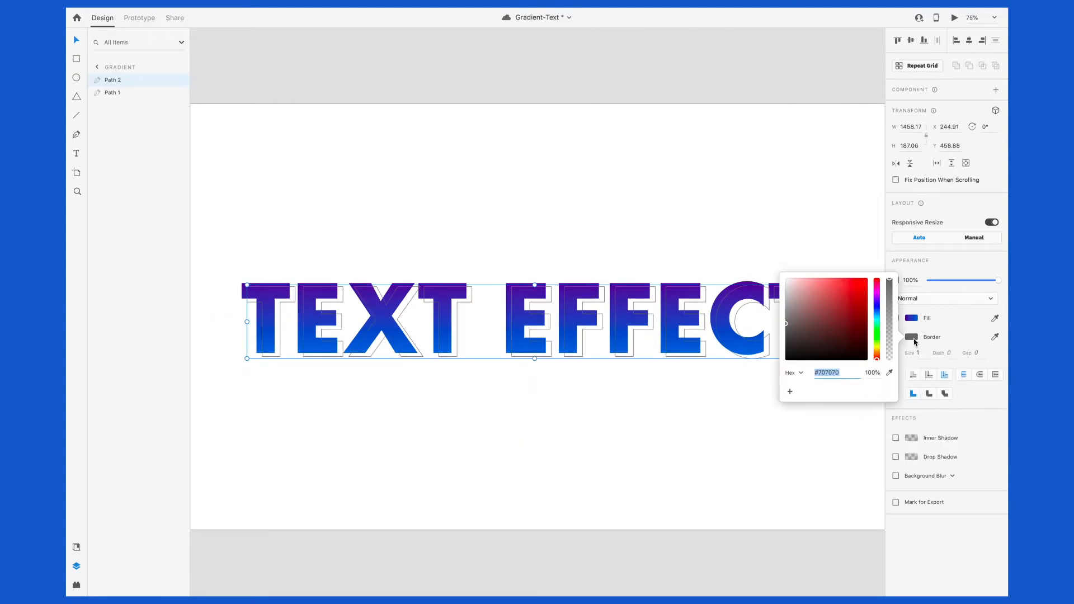
pyautogui.click(879, 315)
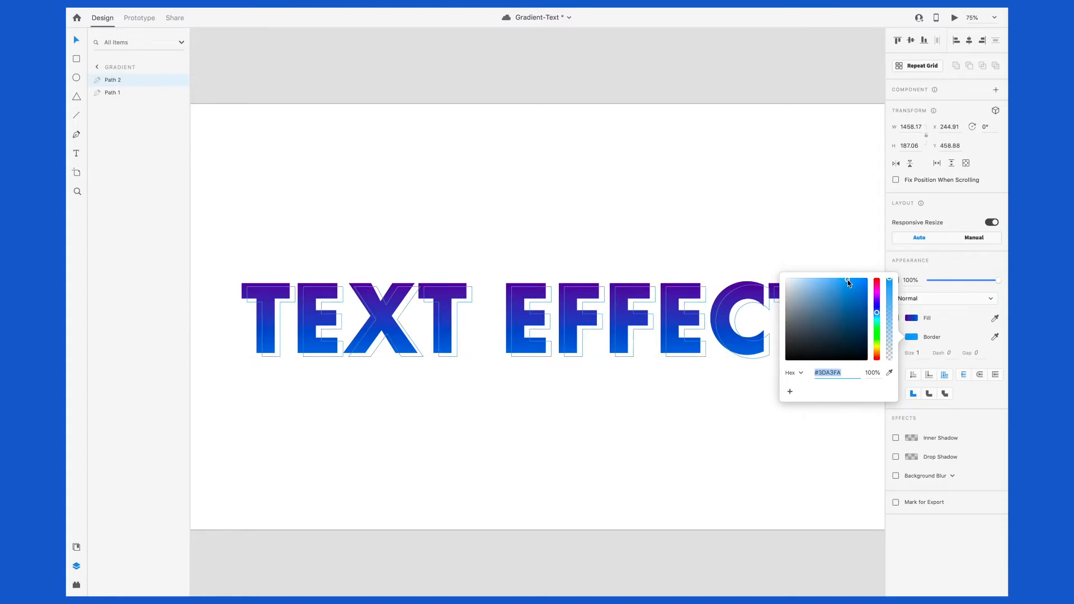
pyautogui.click(895, 337)
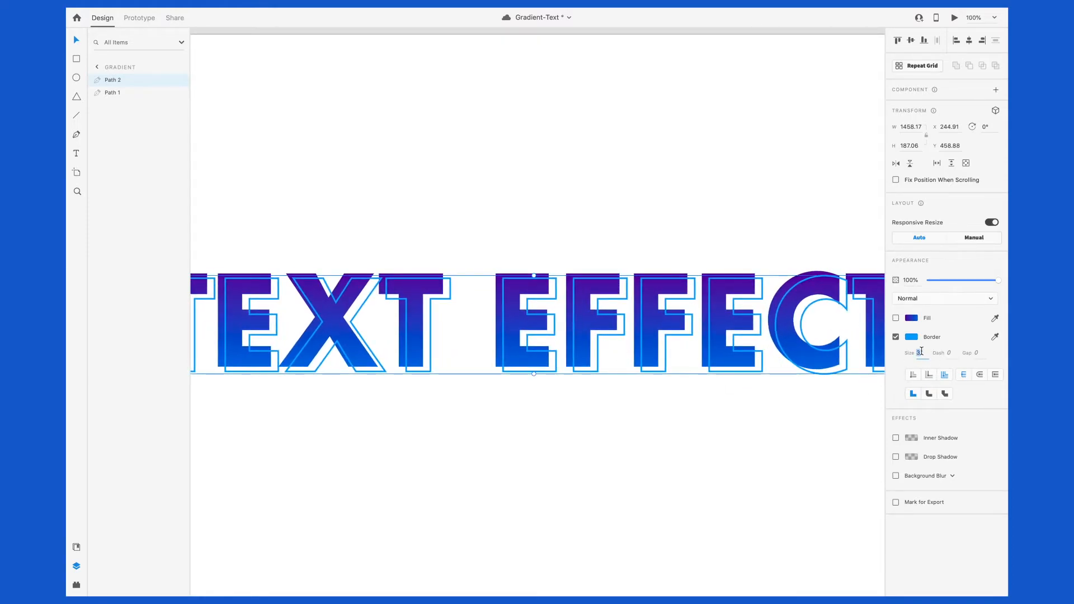
pyautogui.write('1')
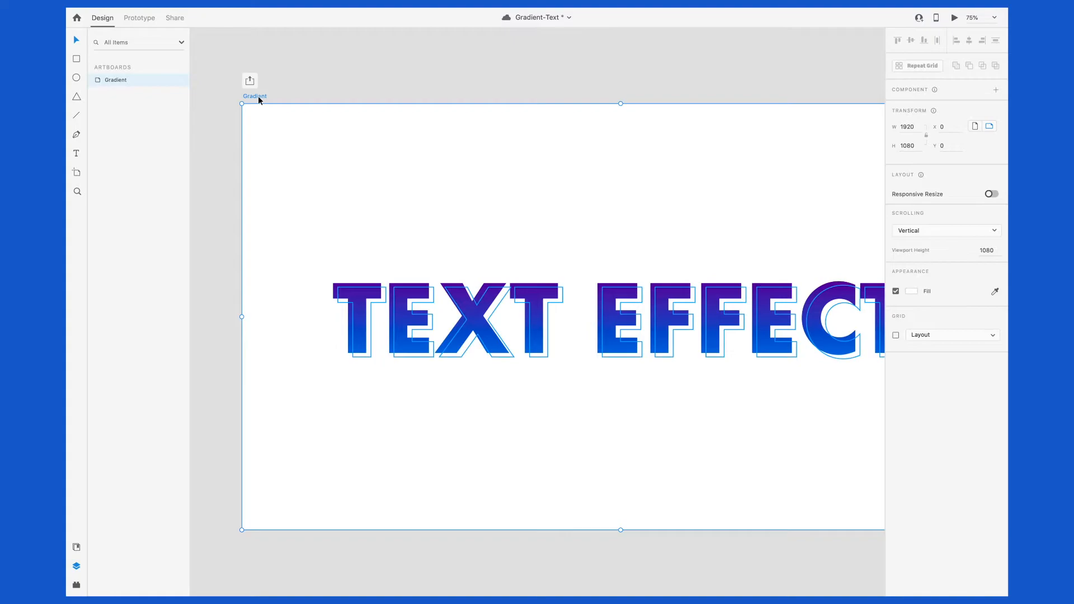
# Make the artboard black, give the offset copy a magenta outline and restore its gradient fill.
pyautogui.click(910, 291)
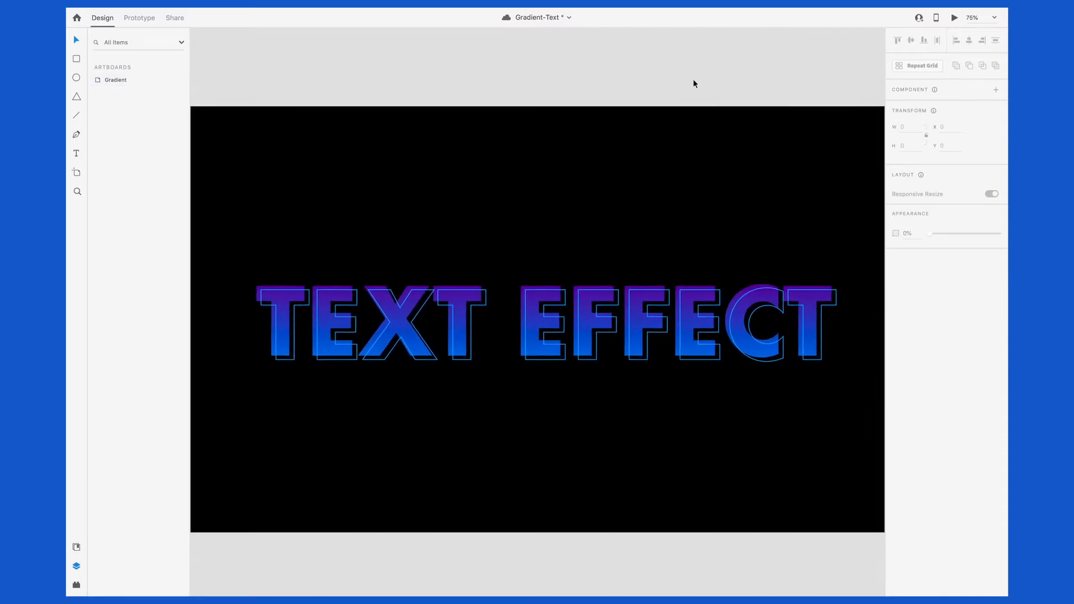
pyautogui.moveTo(583, 196)
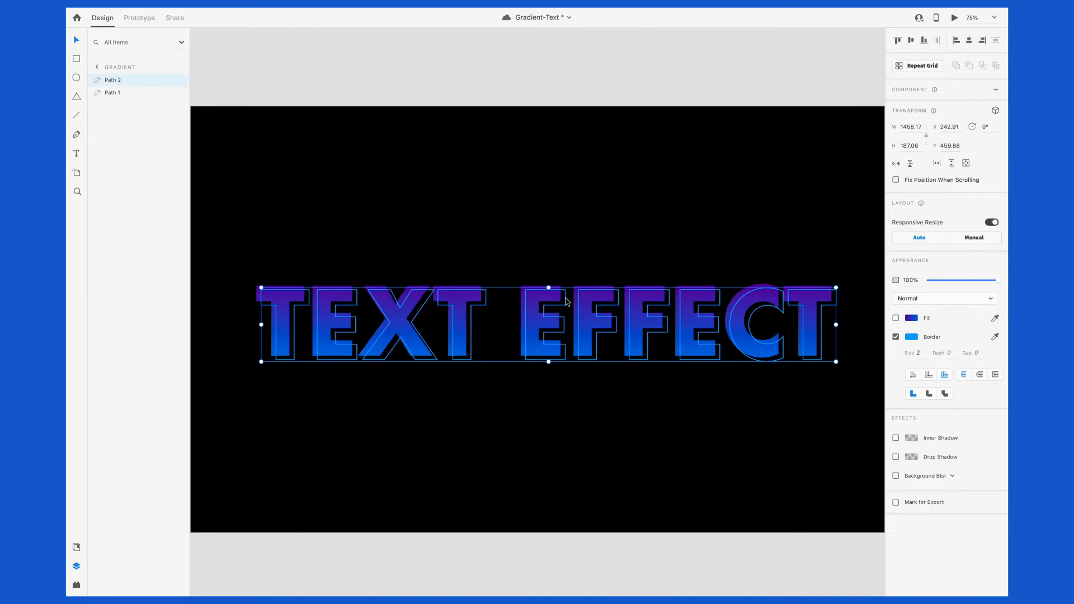
pyautogui.click(911, 317)
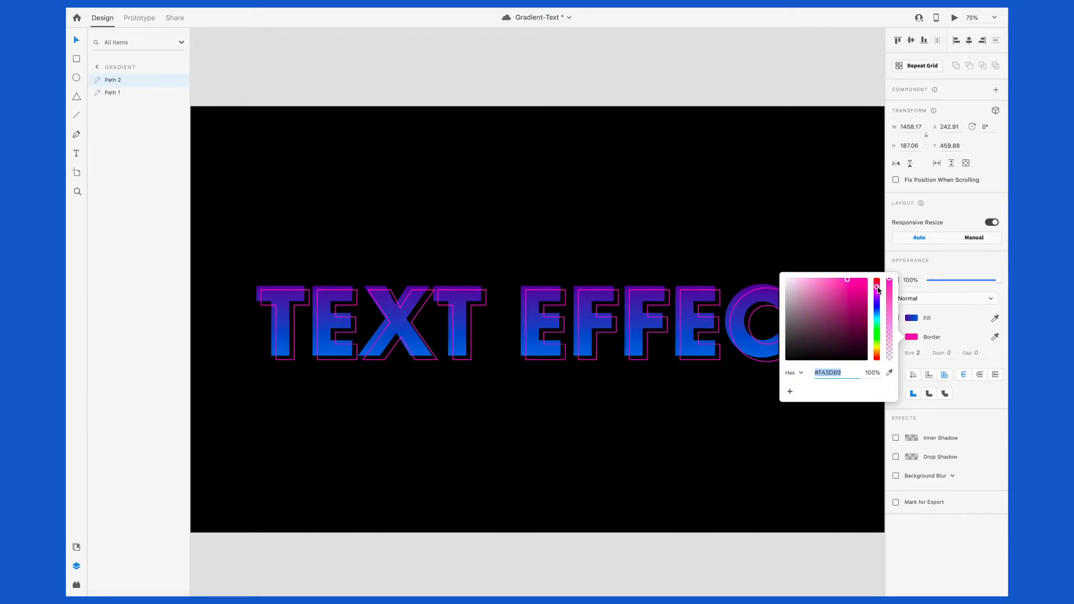
pyautogui.click(842, 291)
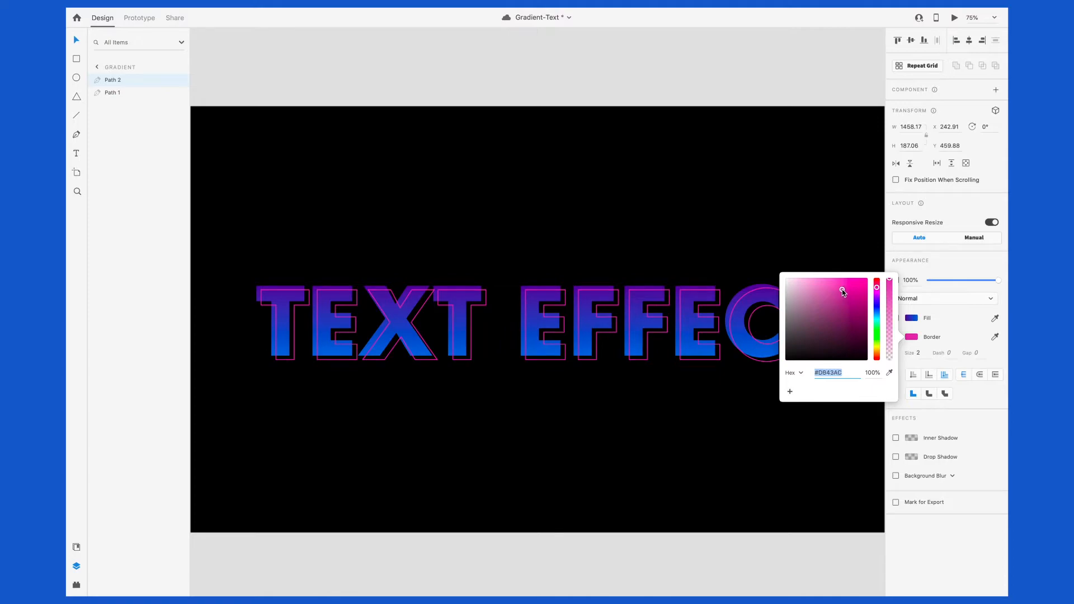
pyautogui.click(842, 292)
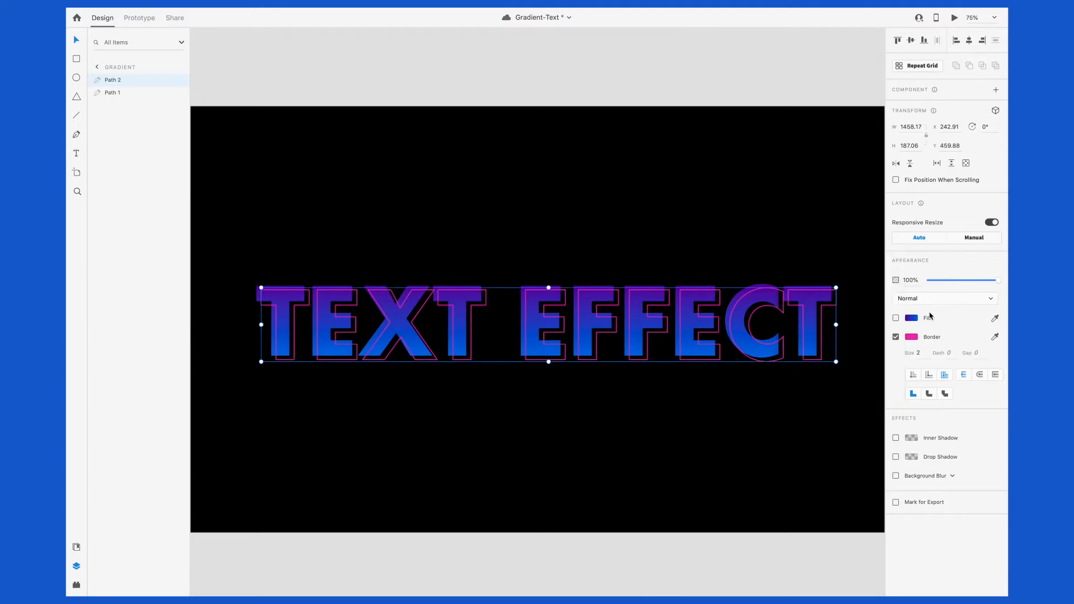
pyautogui.click(896, 316)
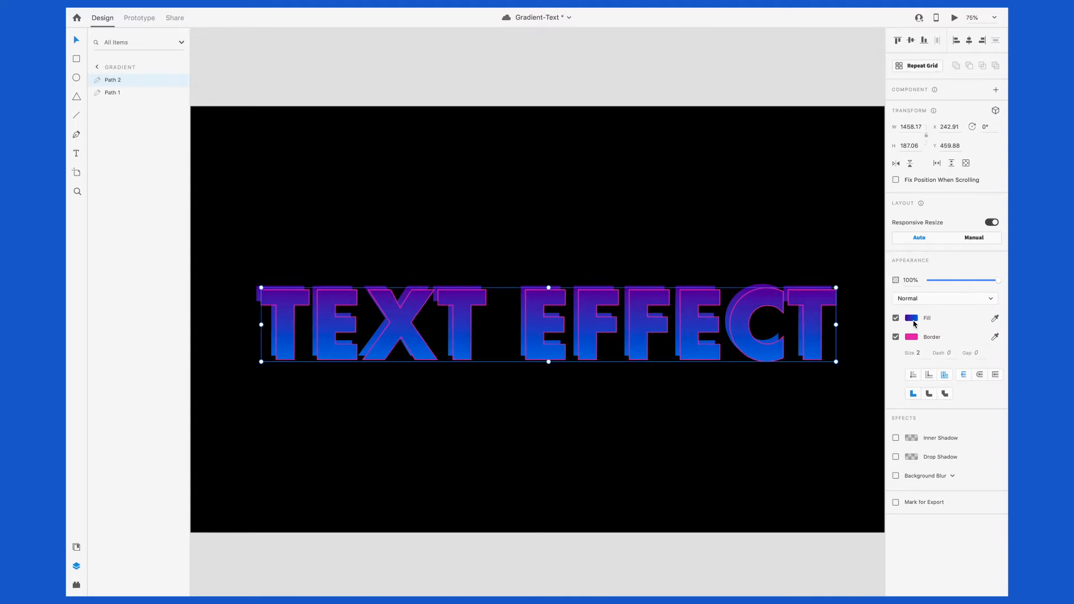
# Lower the opacity of the copy's gradient fill so it reads as a translucent dark layer.
pyautogui.click(911, 317)
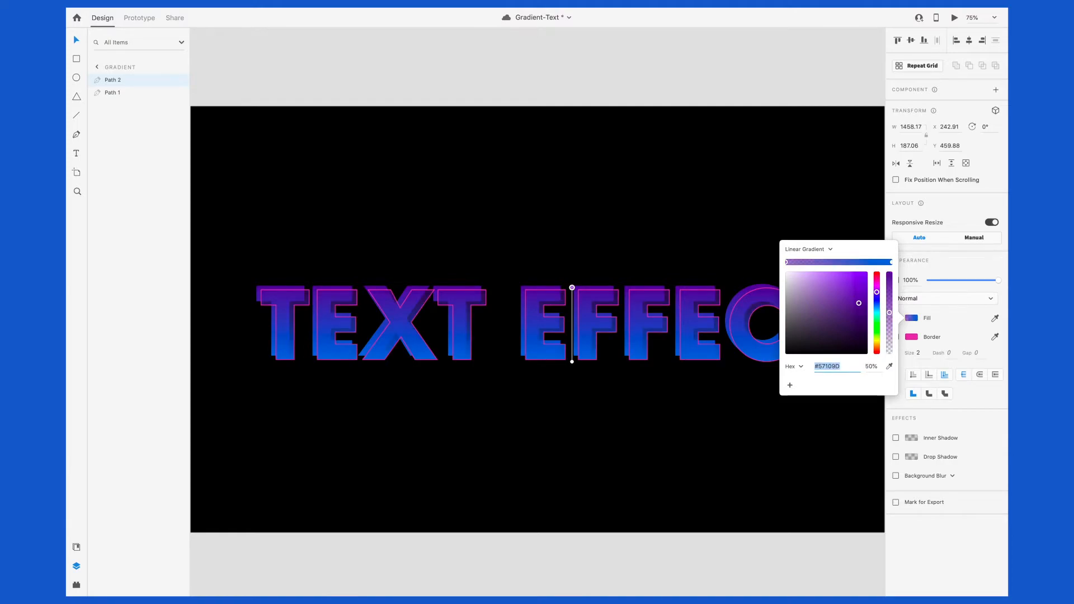
pyautogui.moveTo(834, 234)
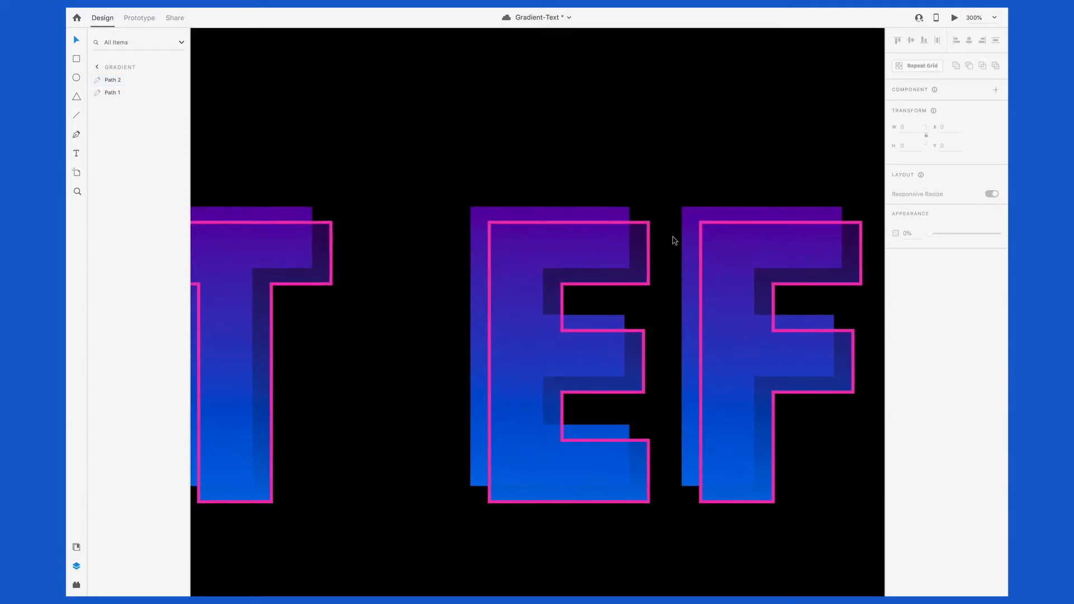
pyautogui.click(112, 79)
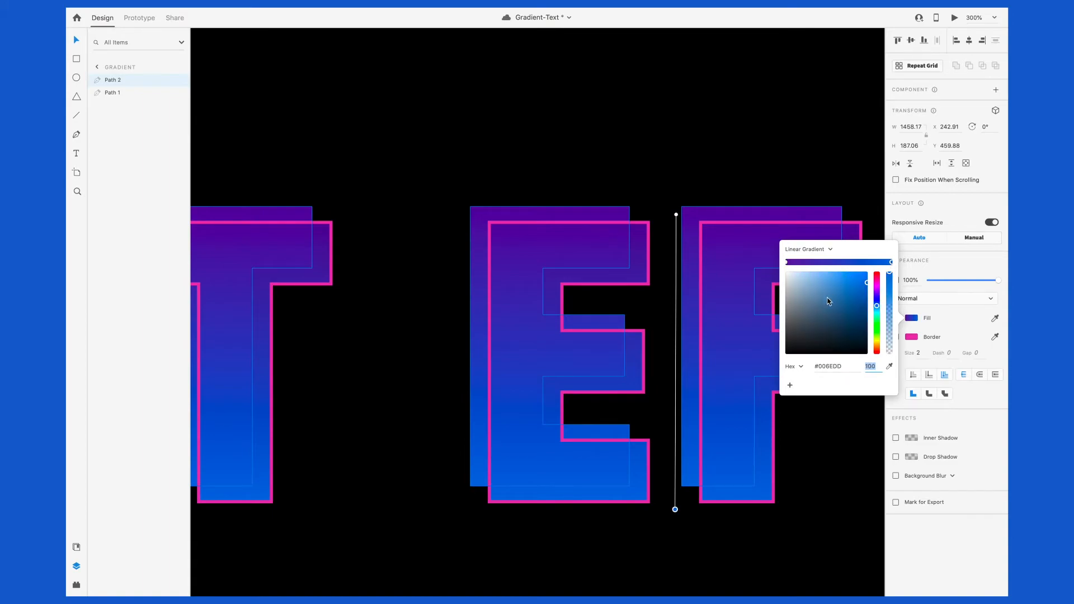
pyautogui.moveTo(836, 351)
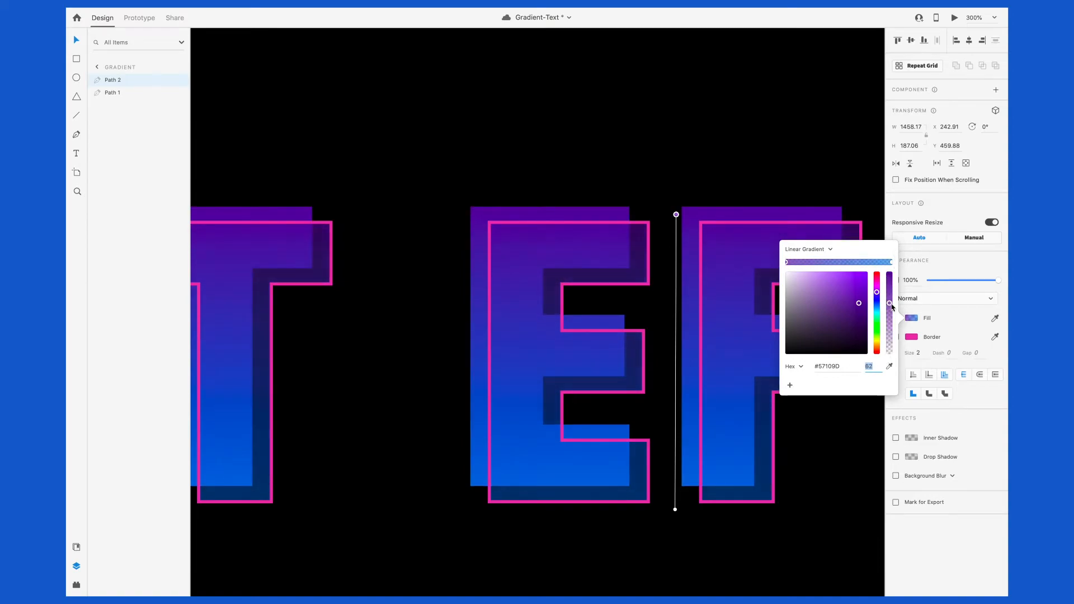
pyautogui.moveTo(889, 303); pyautogui.dragTo(889, 315)
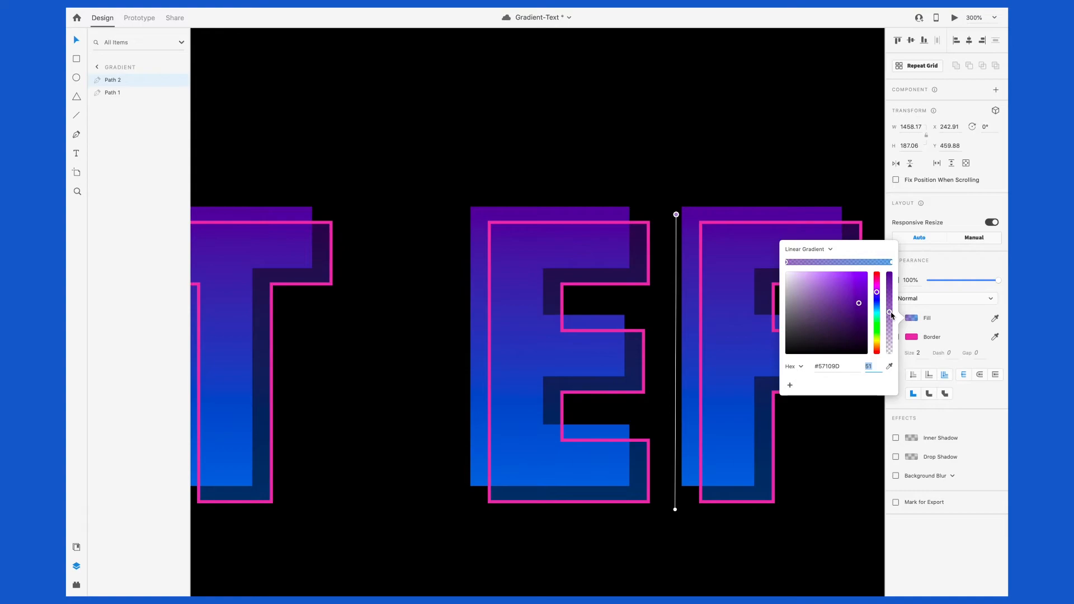
# Close the colour editor and save the Gradient-Text document with the finished effect.
pyautogui.click(759, 181)
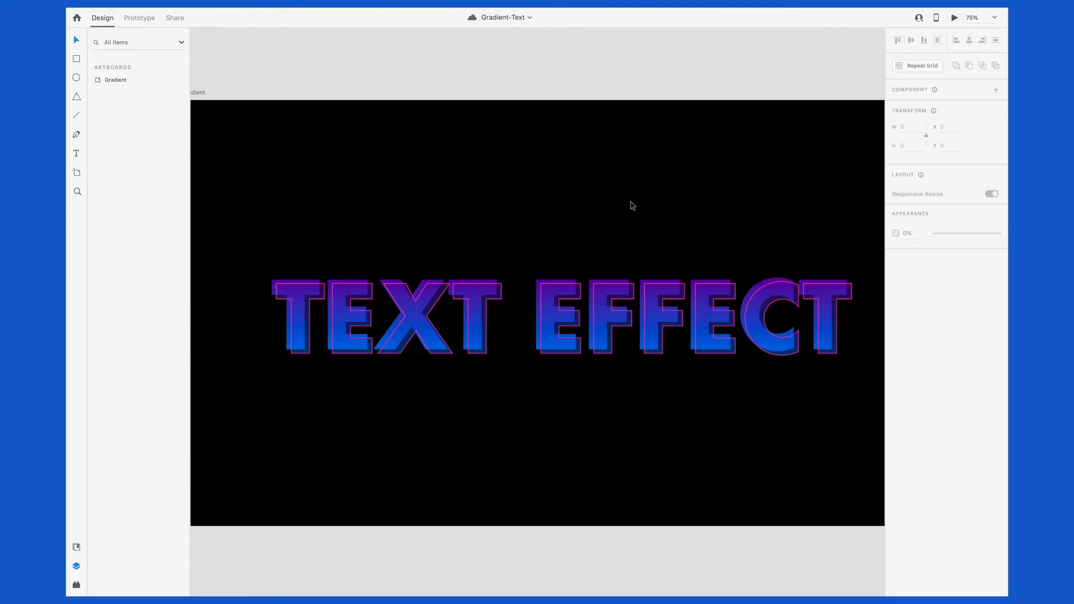
pyautogui.moveTo(624, 198)
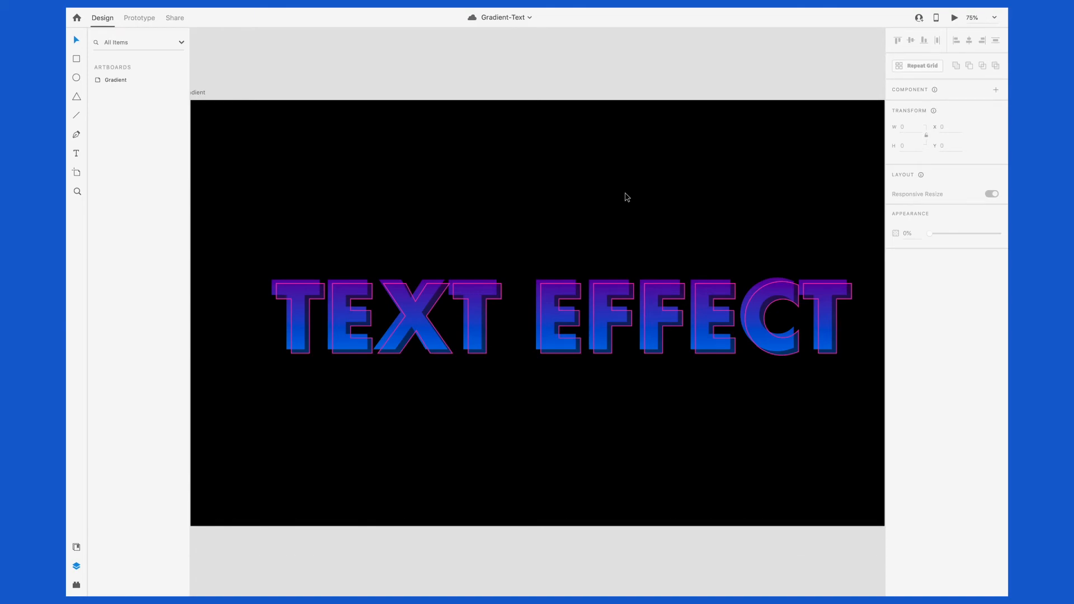
pyautogui.moveTo(229, 92)
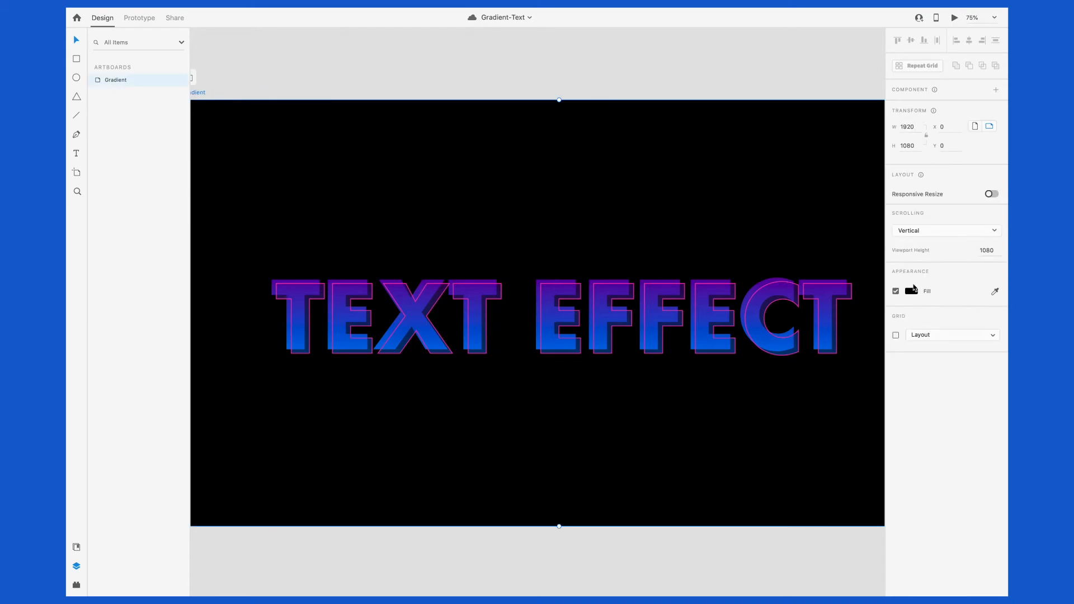
# Give the artboard a linear gradient background running from magenta at top to cyan at bottom.
pyautogui.click(910, 291)
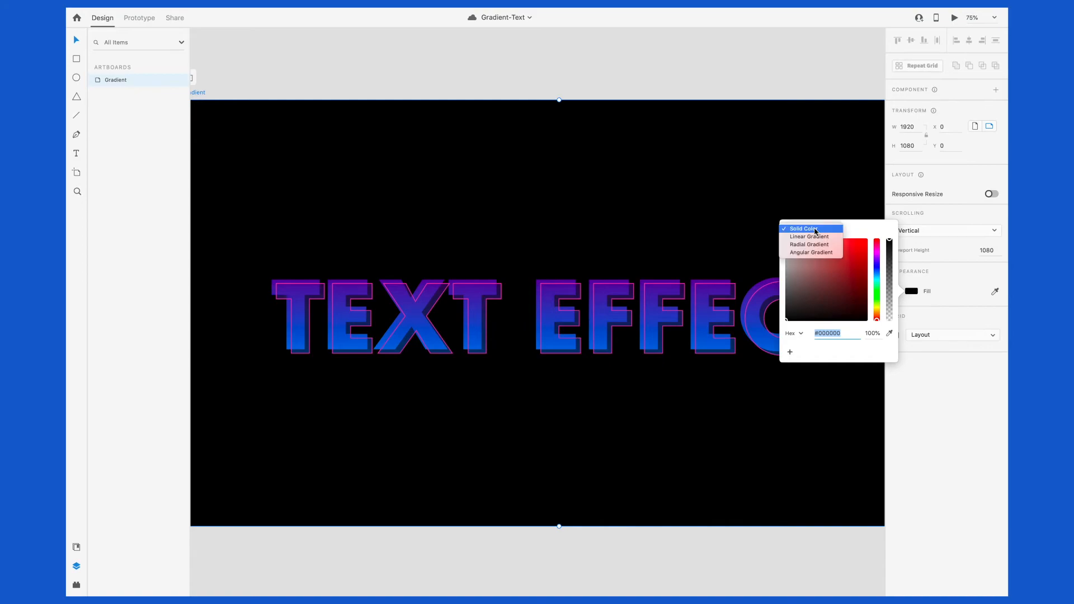
pyautogui.click(809, 236)
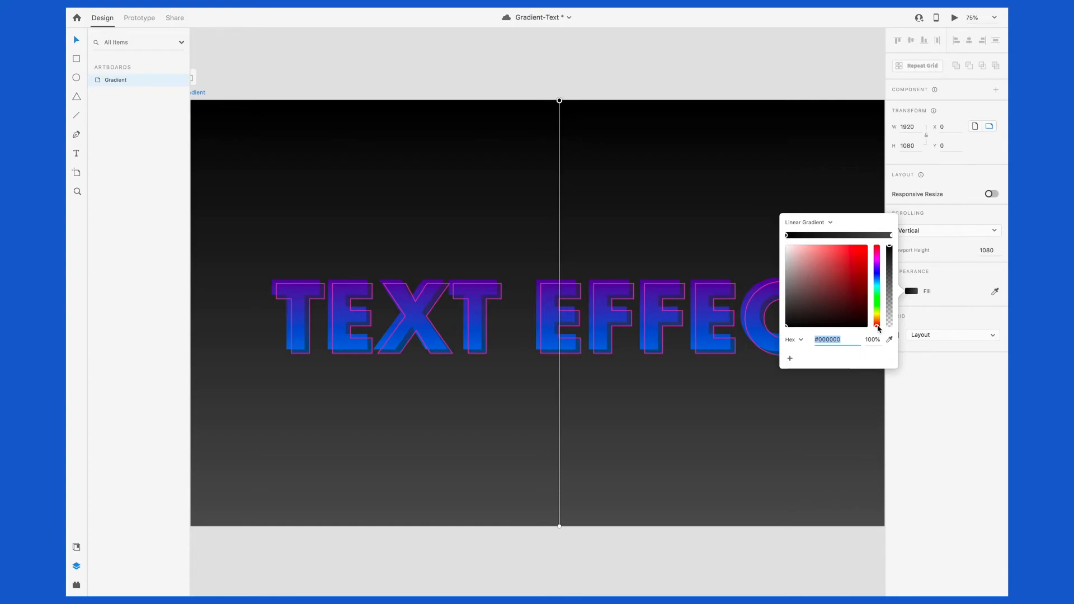
pyautogui.click(842, 264)
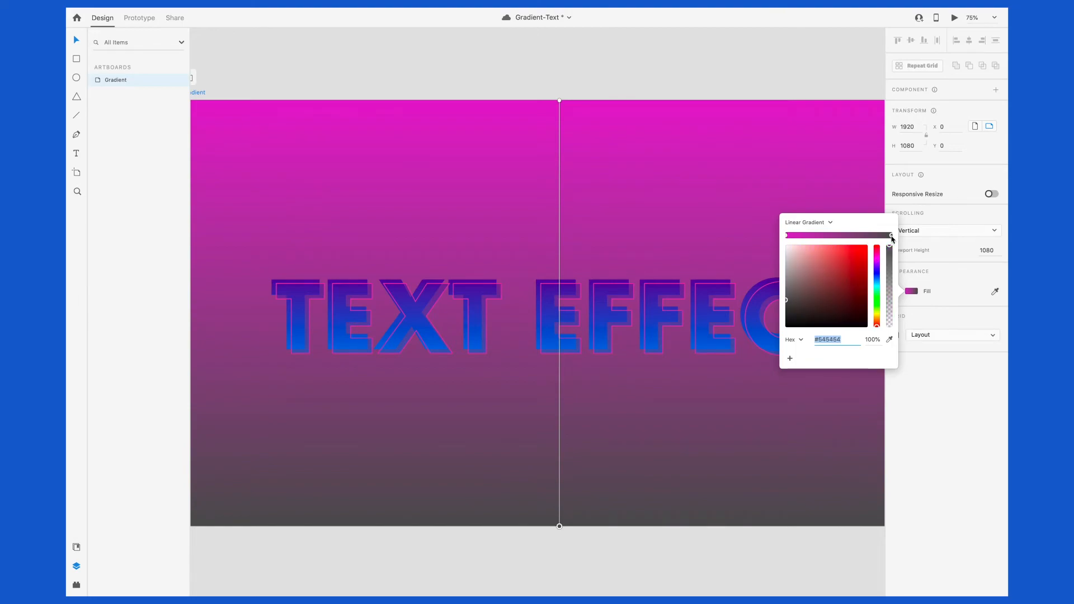
pyautogui.click(889, 242)
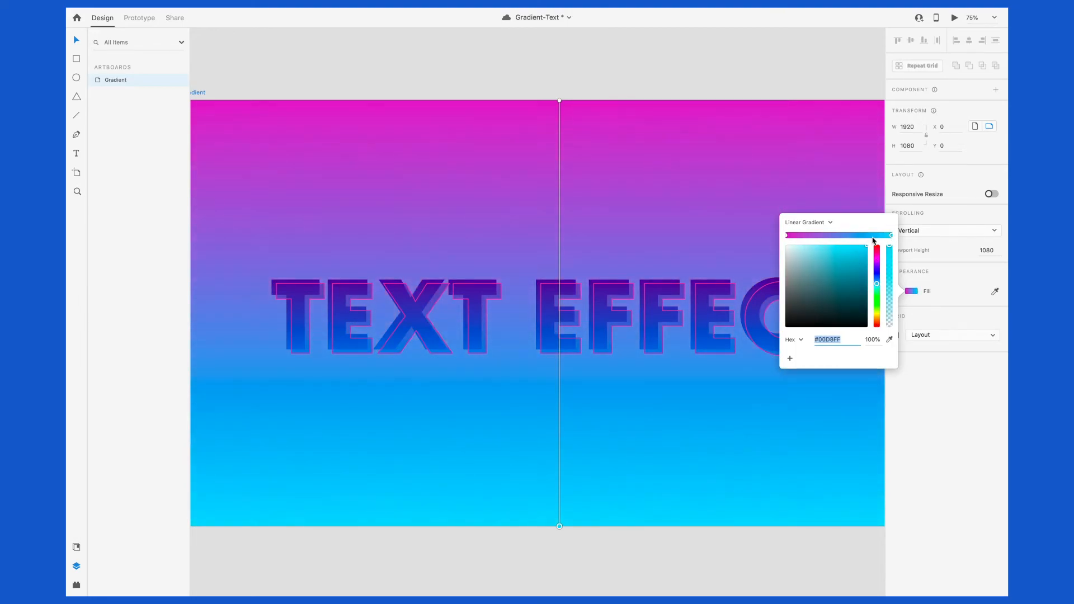
pyautogui.click(843, 248)
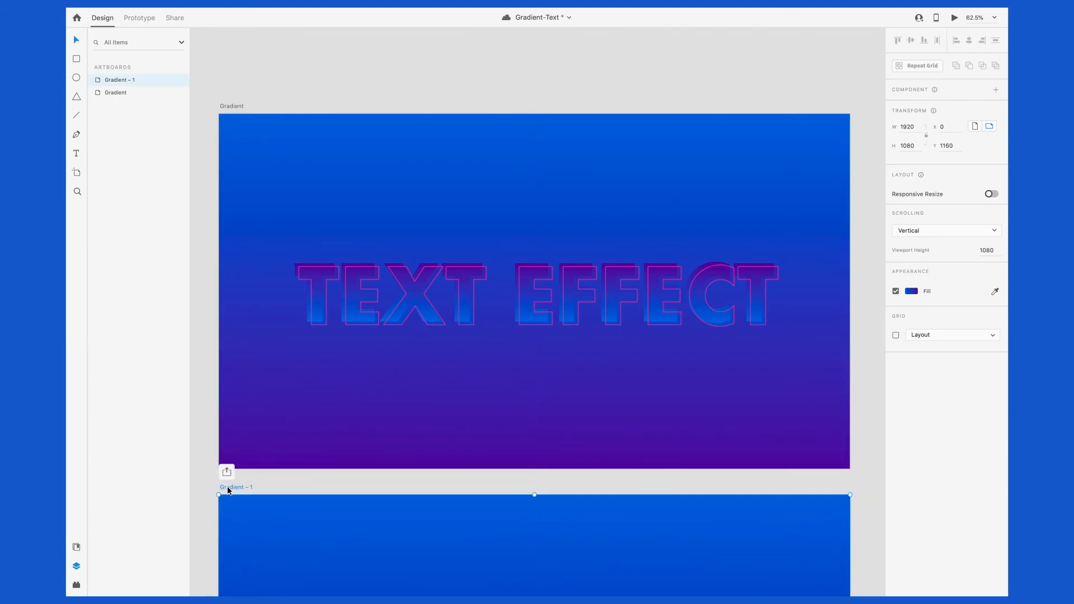
# Rename the artboards Gradient_1 and Gradient_2 and give Gradient_1 a black-to-violet gradient background.
pyautogui.doubleClick(236, 486)
pyautogui.write('_2')
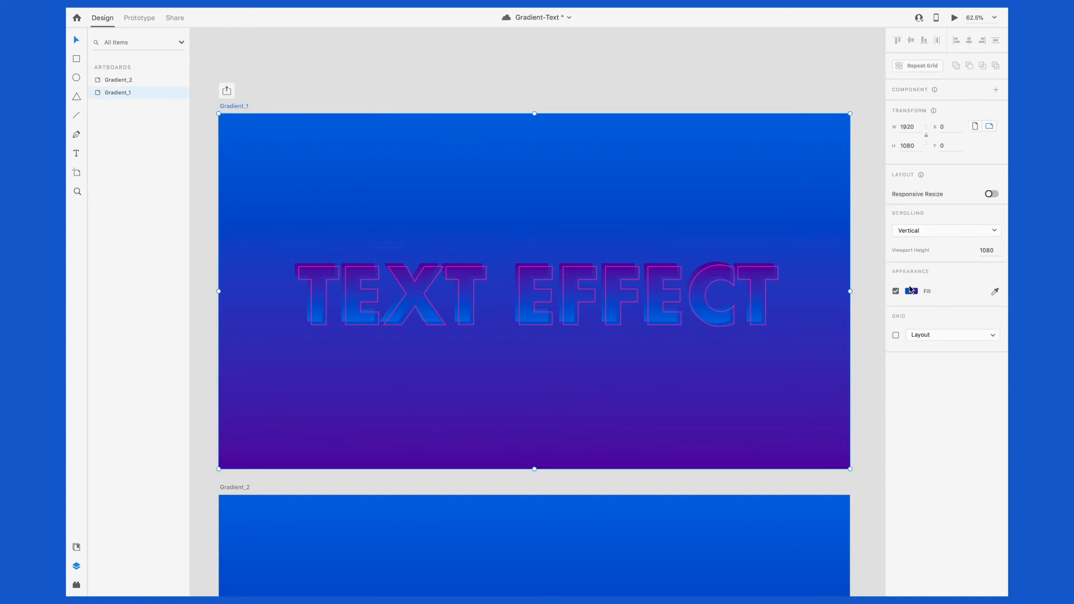
pyautogui.click(911, 291)
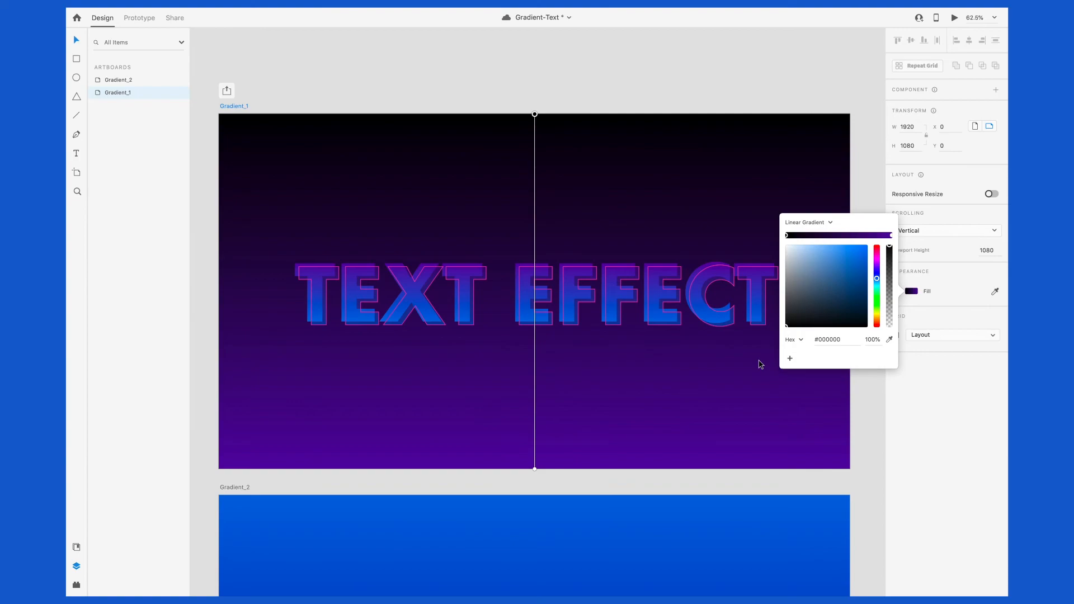
pyautogui.click(783, 68)
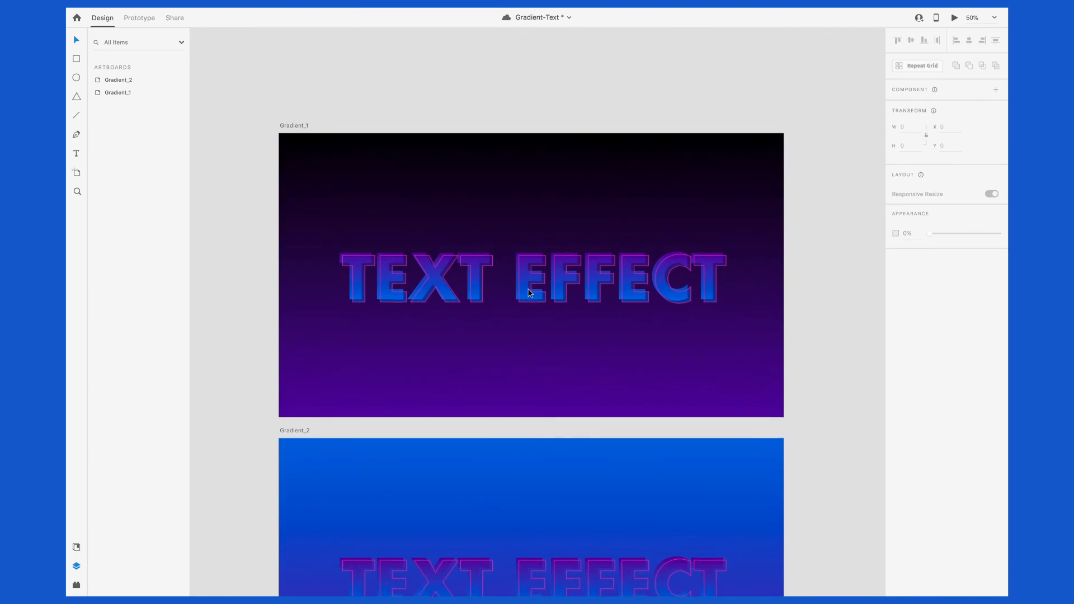
# Switch Gradient_3's background from the linear gradient to a solid mid-blue colour.
pyautogui.scroll(-3)
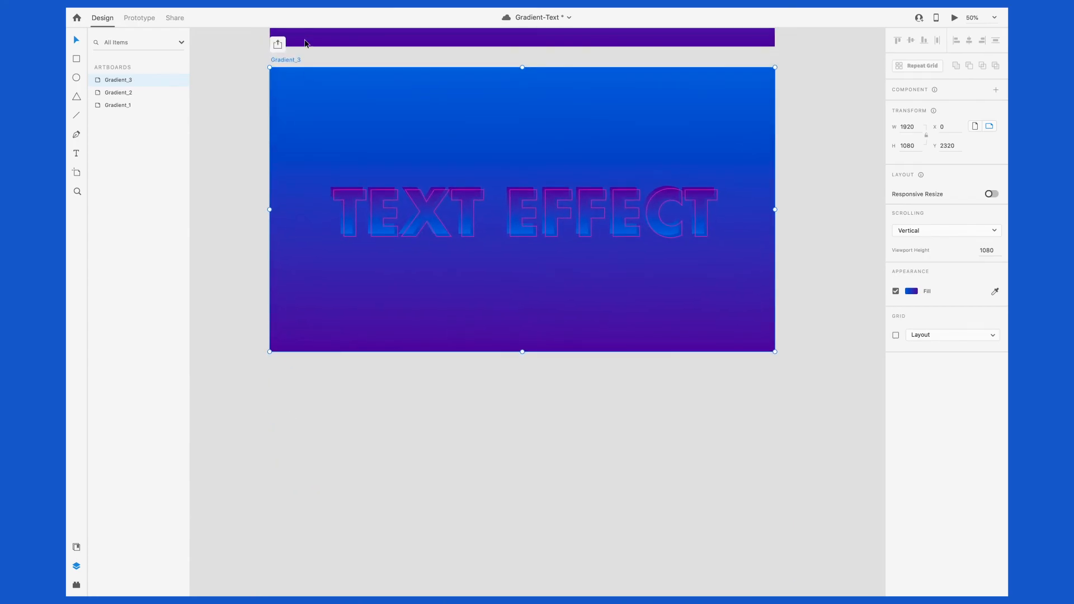
pyautogui.click(910, 290)
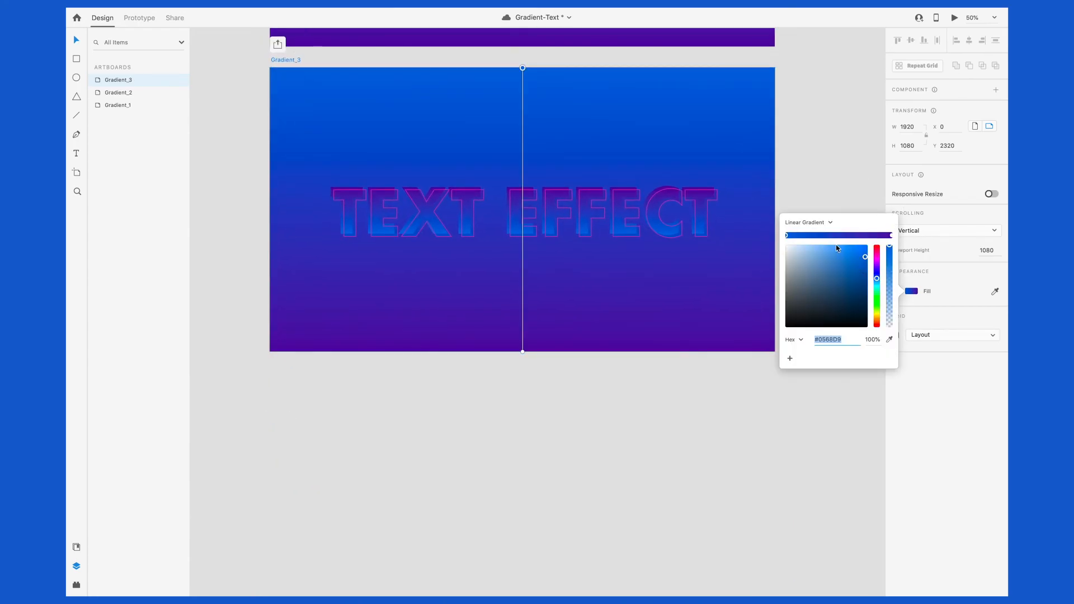
pyautogui.click(807, 222)
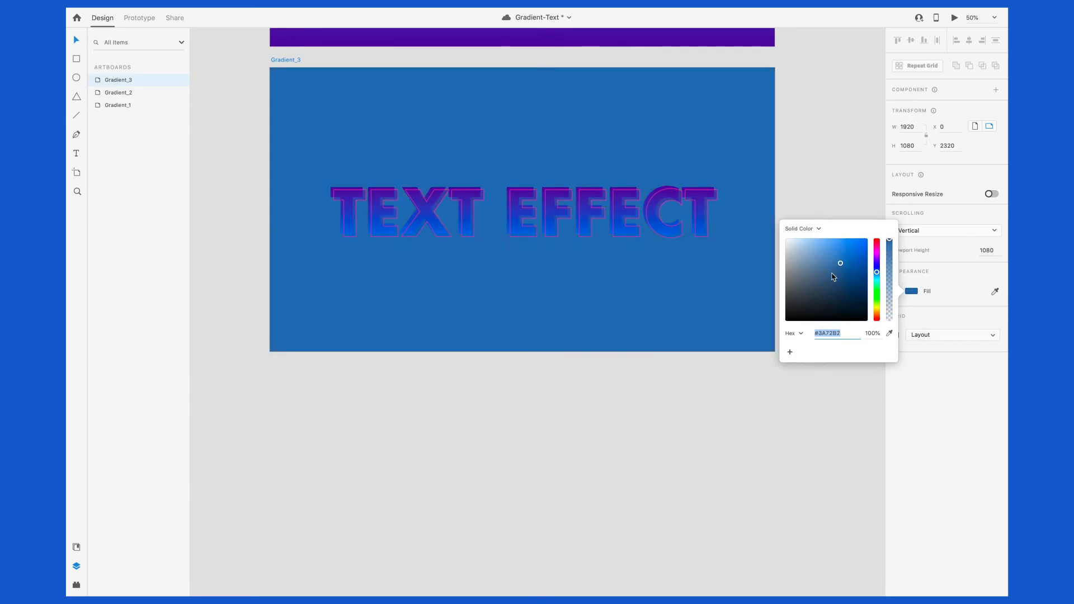